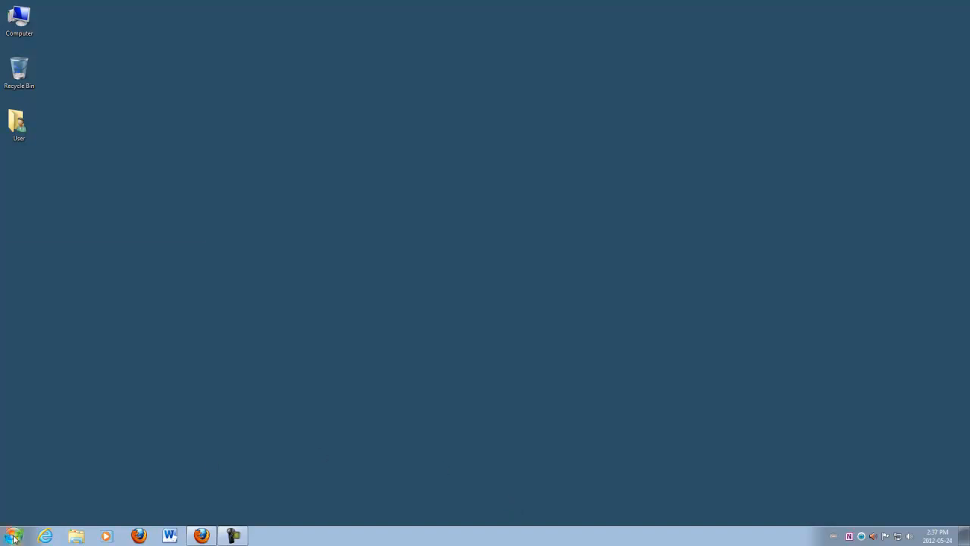
In the Start menu, expand the Altera 11.1sp2 and Quartus II 11.1sp2 Web Edition folders
{"action": "left_click", "coordinate": [13, 536]}
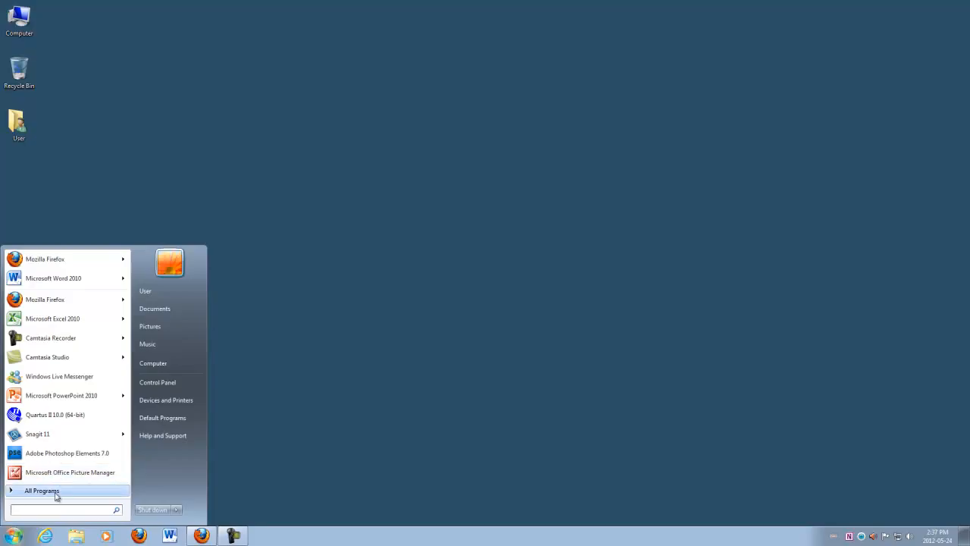
{"action": "left_click", "coordinate": [42, 490]}
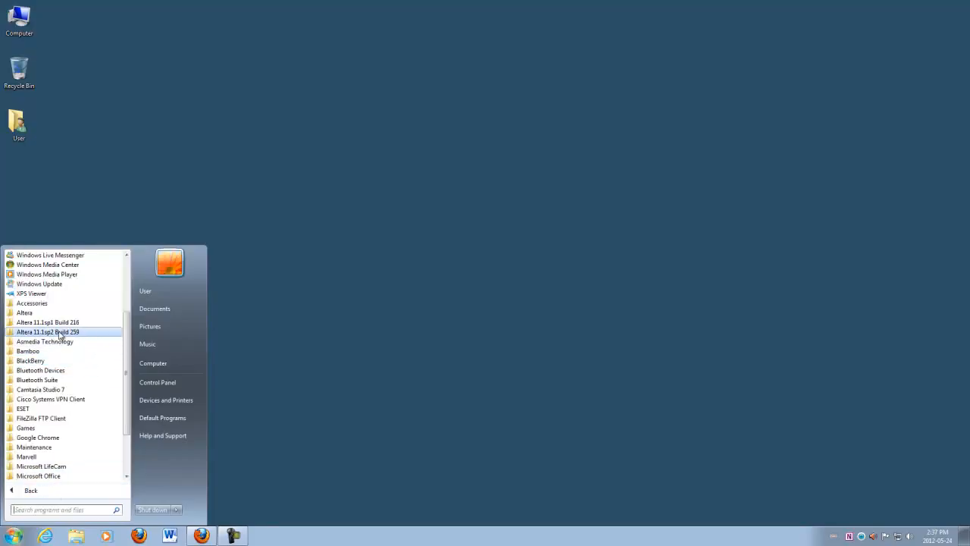
{"action": "left_click", "coordinate": [48, 332]}
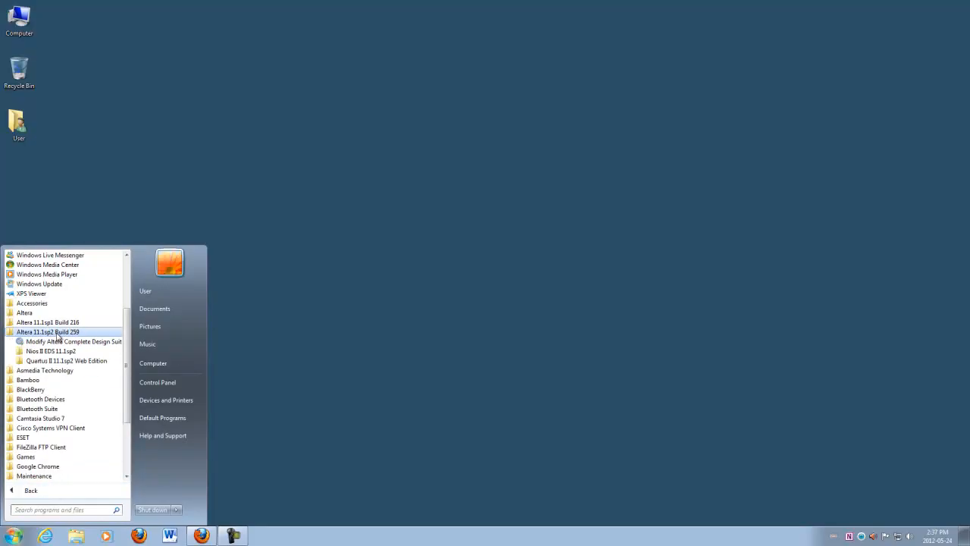
{"action": "mouse_move", "coordinate": [66, 360]}
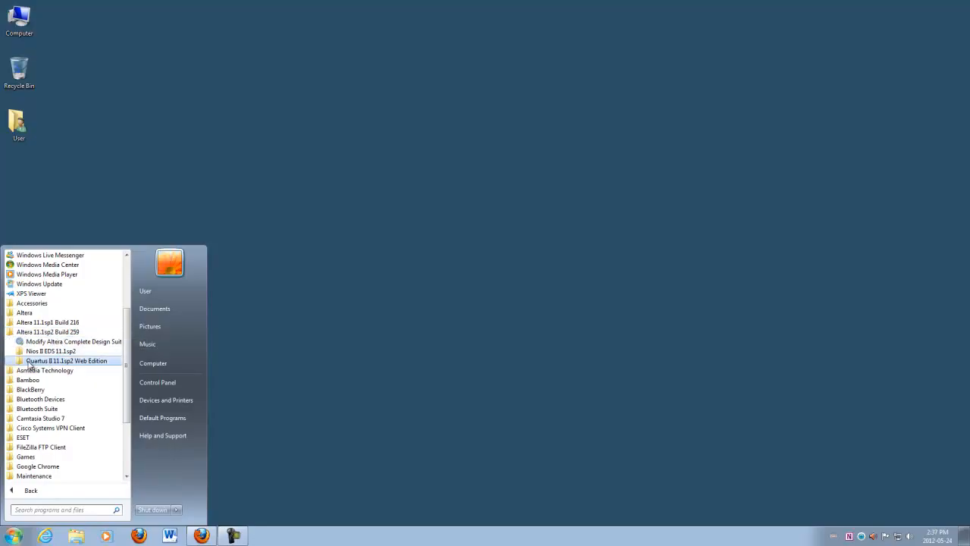
{"action": "left_click", "coordinate": [66, 360]}
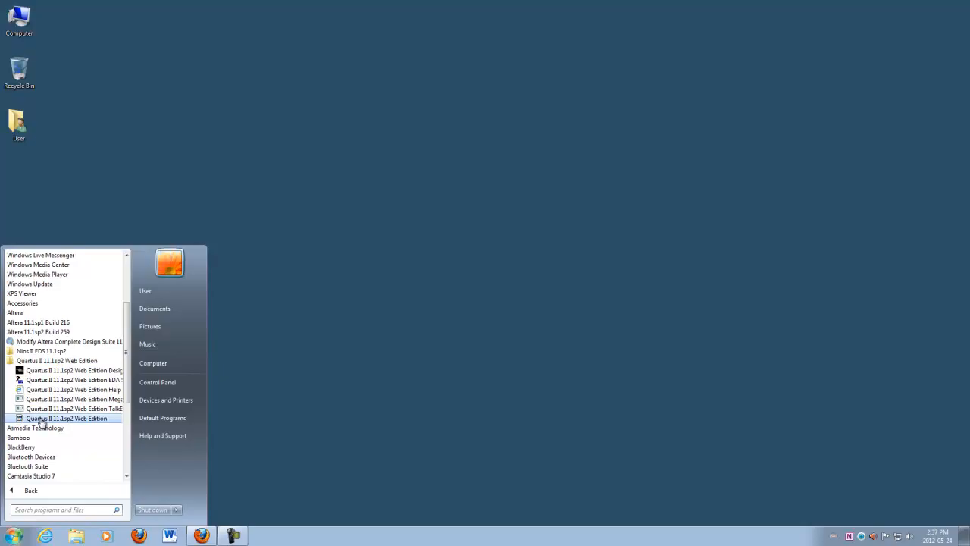
{"action": "mouse_move", "coordinate": [55, 424]}
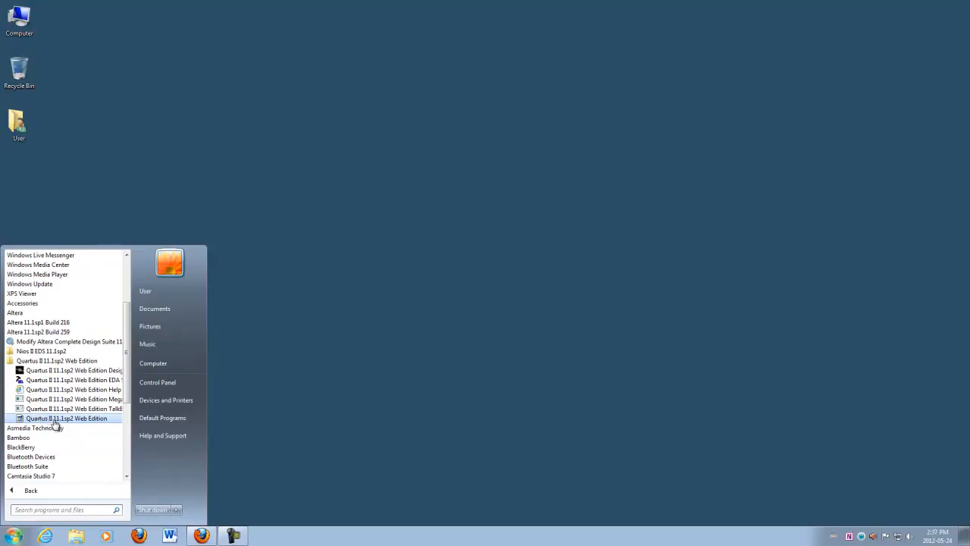
{"action": "mouse_move", "coordinate": [89, 424]}
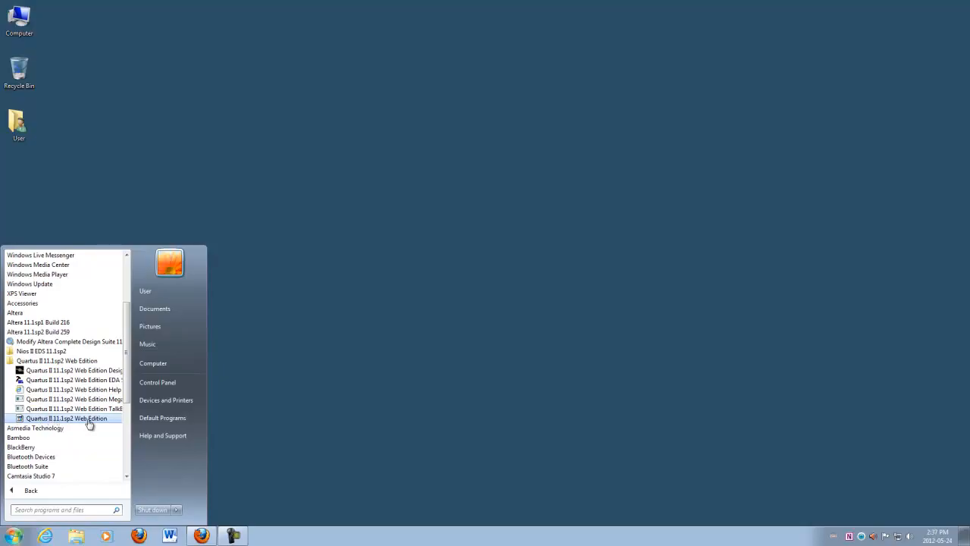
{"action": "mouse_move", "coordinate": [24, 419]}
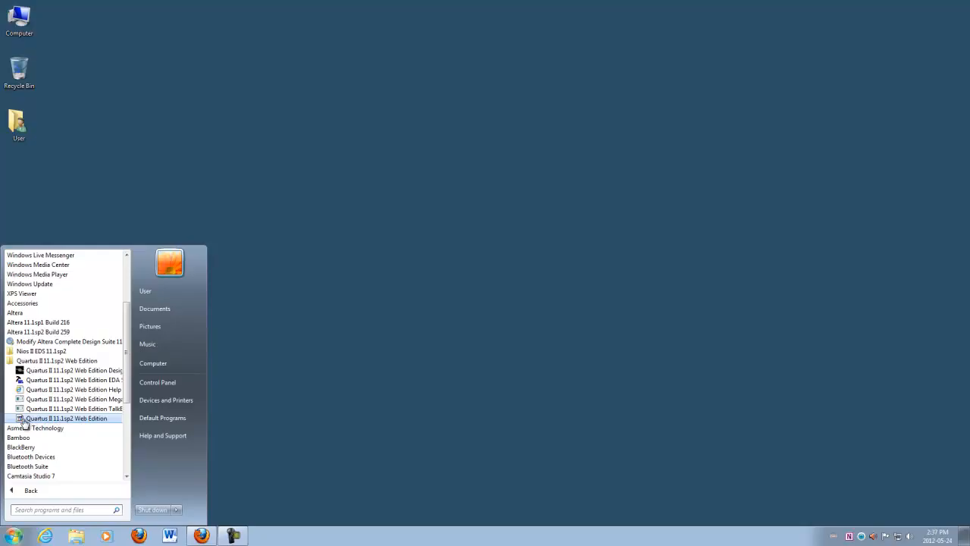
{"action": "mouse_move", "coordinate": [61, 424]}
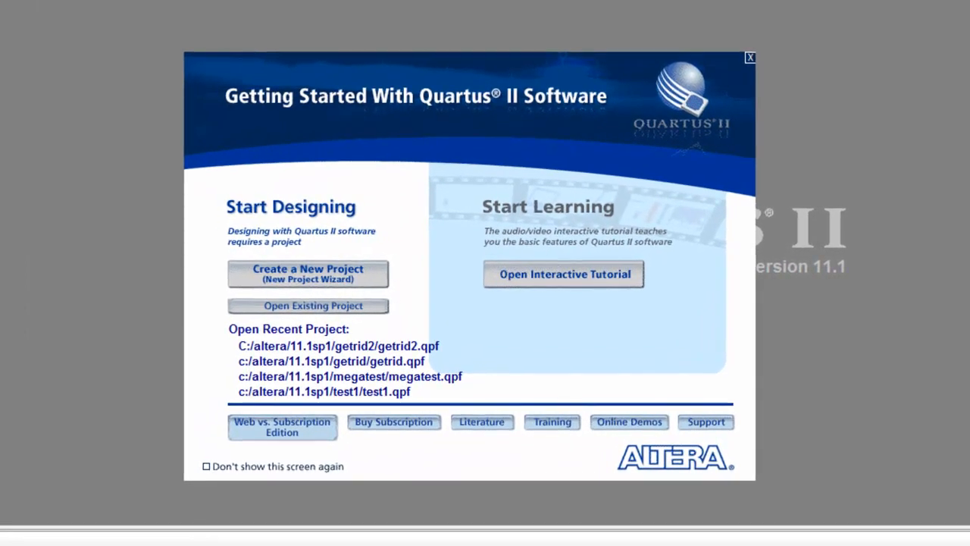
Close the Getting Started dialog and launch File > New Project Wizard
{"action": "left_click", "coordinate": [308, 274]}
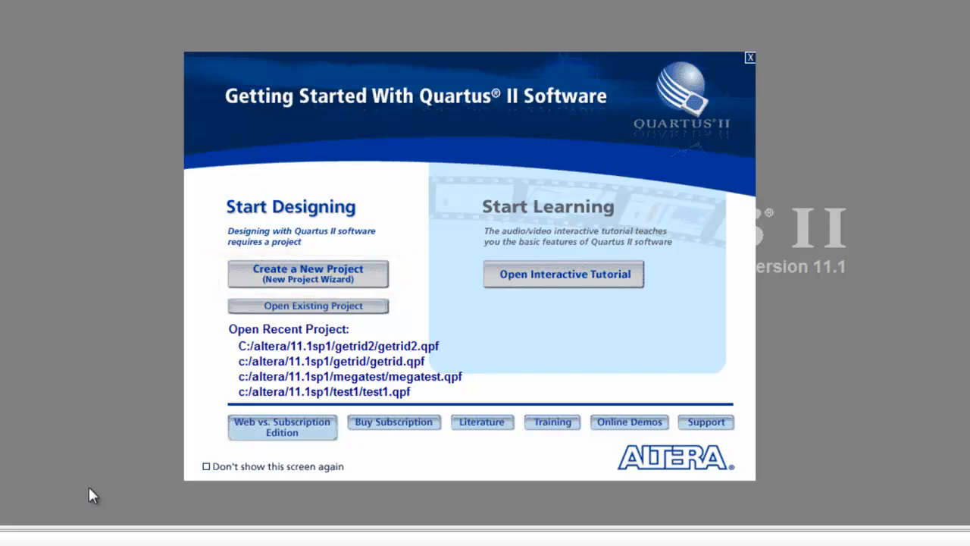
{"action": "left_click", "coordinate": [750, 56]}
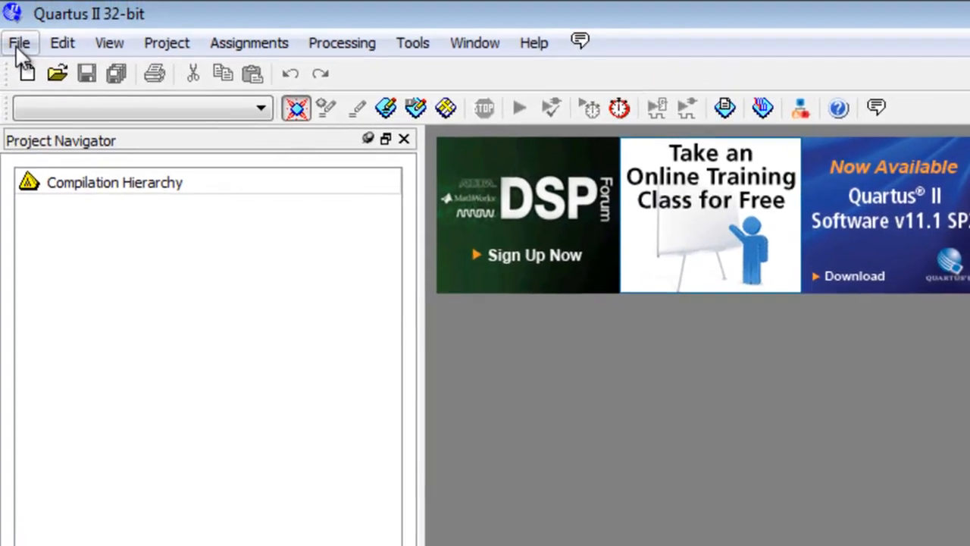
{"action": "left_click", "coordinate": [20, 43]}
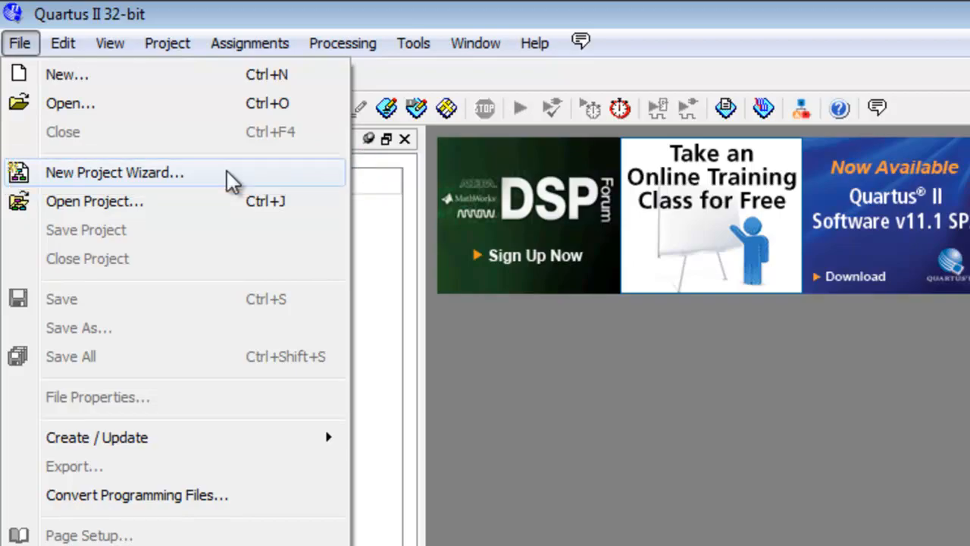
{"action": "left_click", "coordinate": [115, 172]}
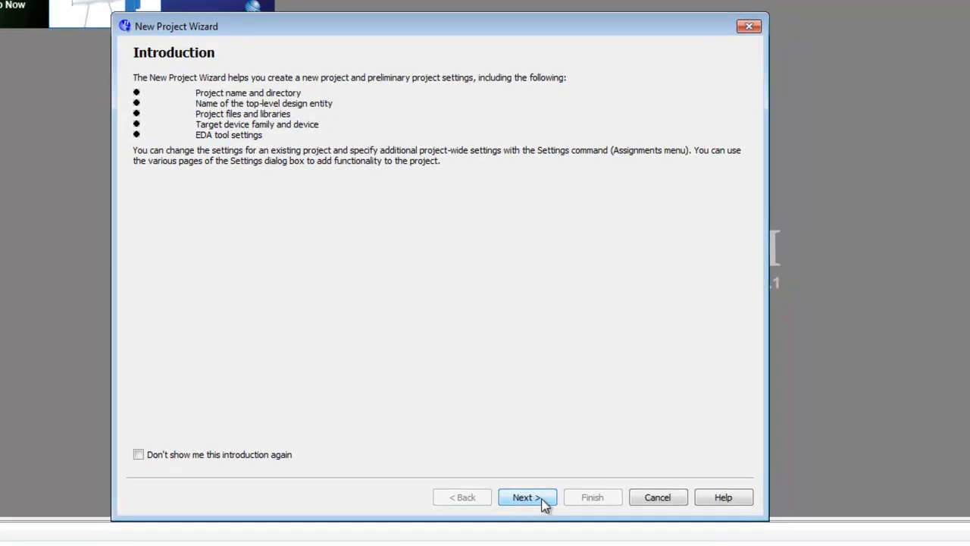
Set directory c:\altera\11.1sp2\lab1 and project name lab1, confirming directory creation
{"action": "left_click", "coordinate": [526, 496]}
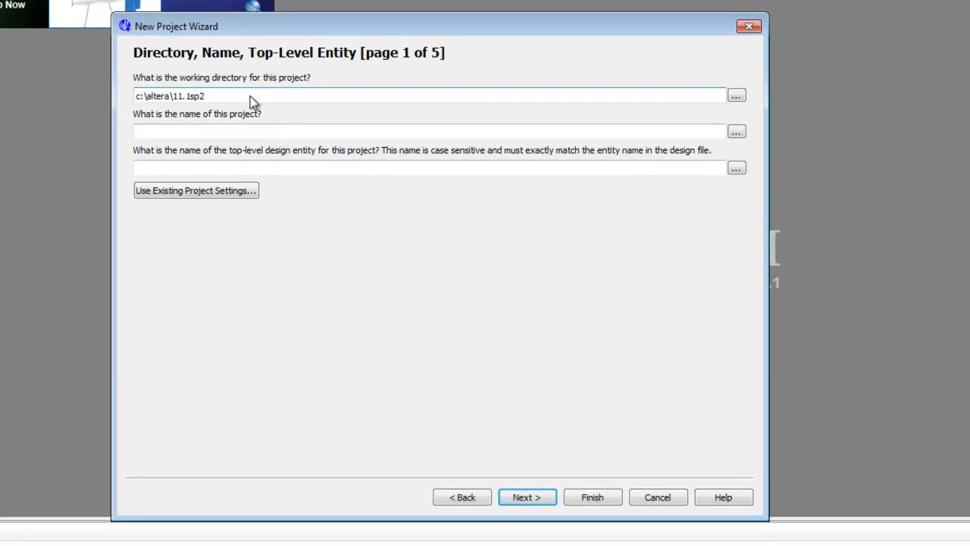
{"action": "type", "text": "\\"}
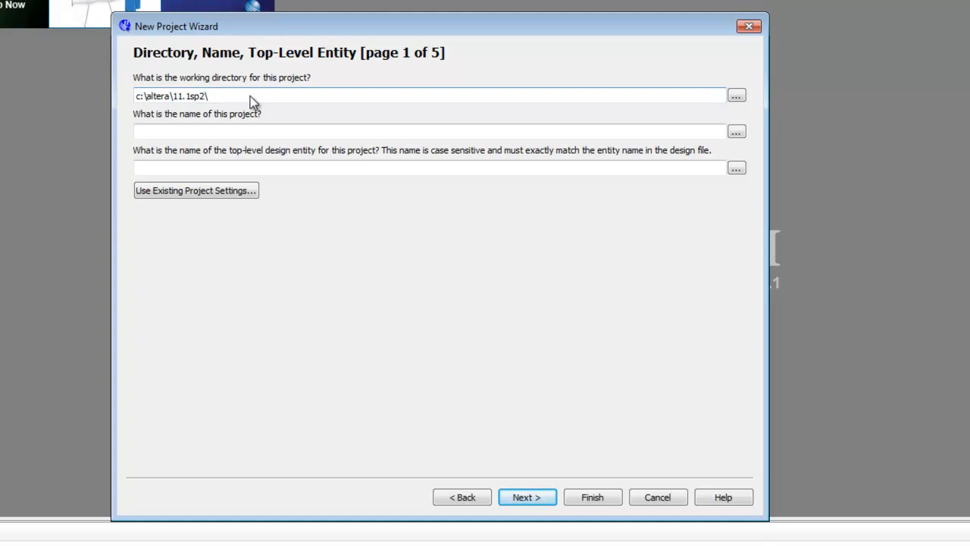
{"action": "type", "text": "\\ab"}
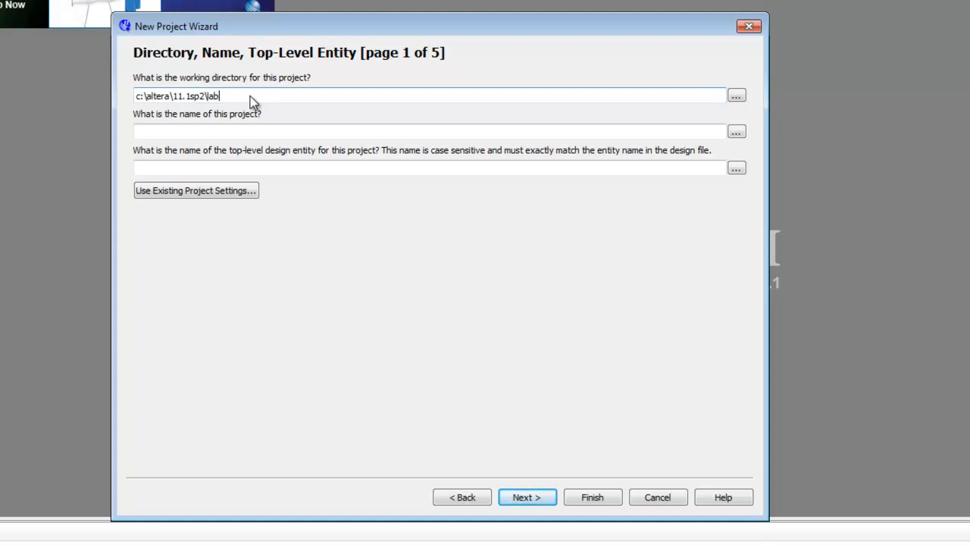
{"action": "type", "text": "1"}
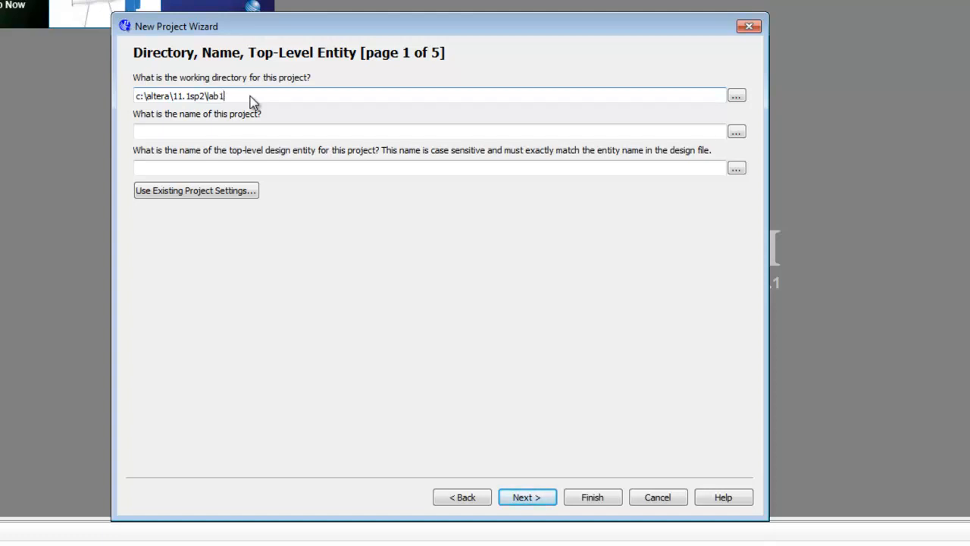
{"action": "left_click", "coordinate": [430, 131]}
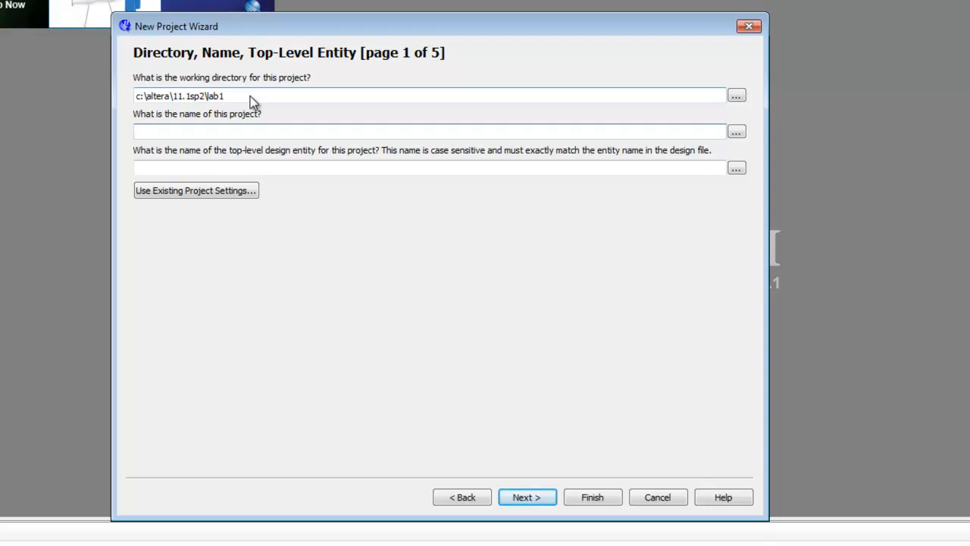
{"action": "type", "text": "lab1"}
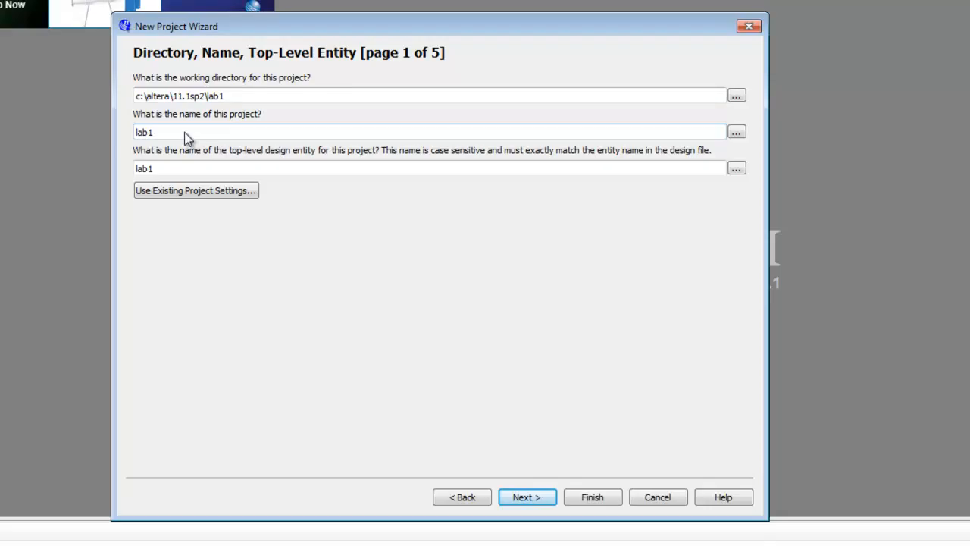
{"action": "mouse_move", "coordinate": [191, 176]}
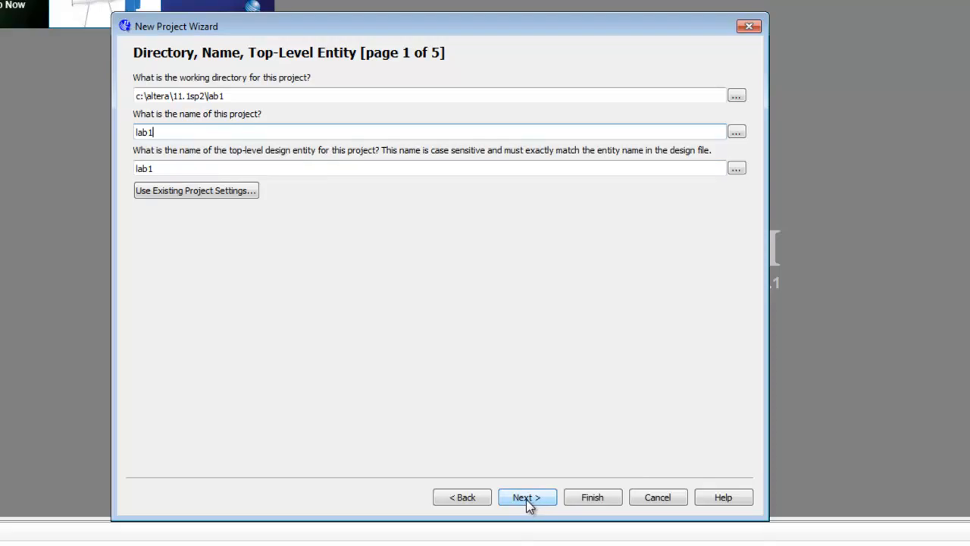
{"action": "left_click", "coordinate": [526, 496]}
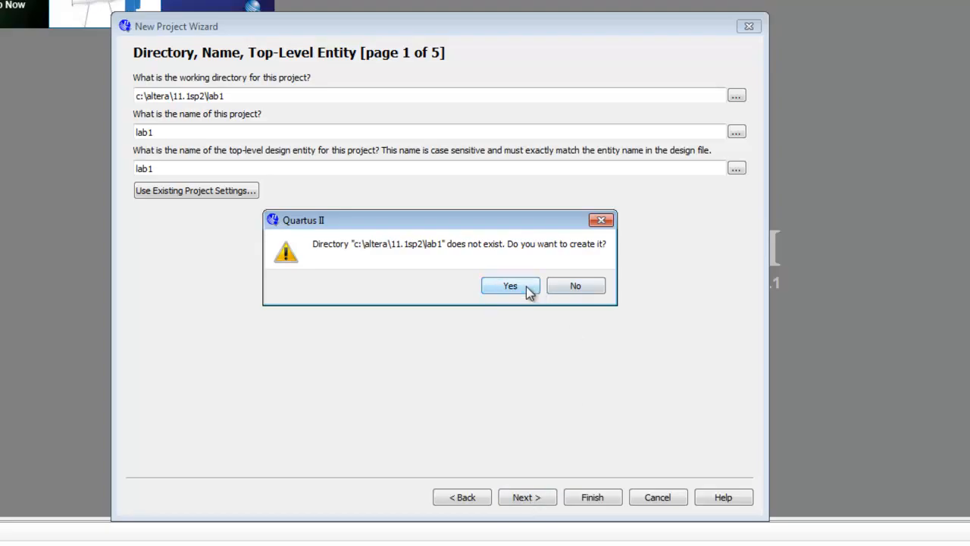
{"action": "left_click", "coordinate": [510, 285]}
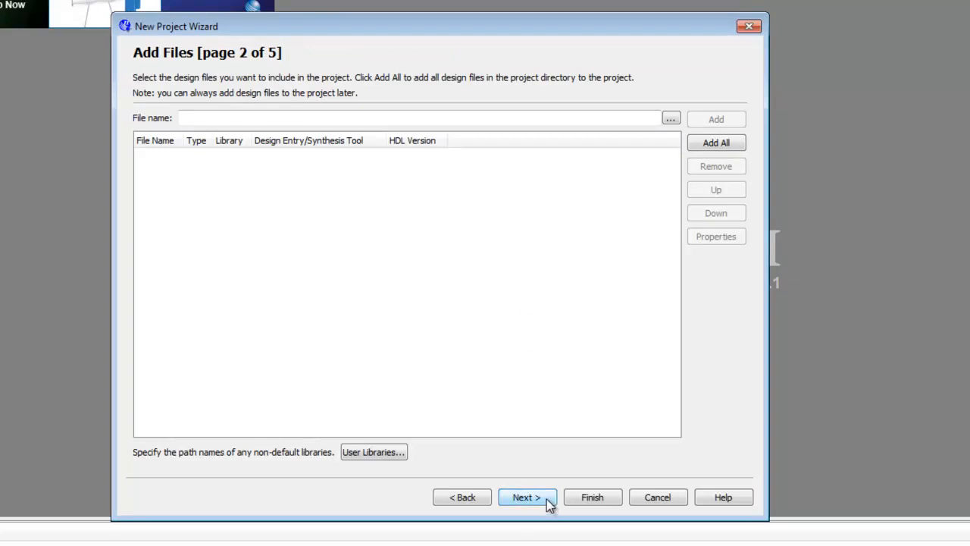
Select the Cyclone II family and the EP2C20F484C7 device
{"action": "left_click", "coordinate": [527, 497]}
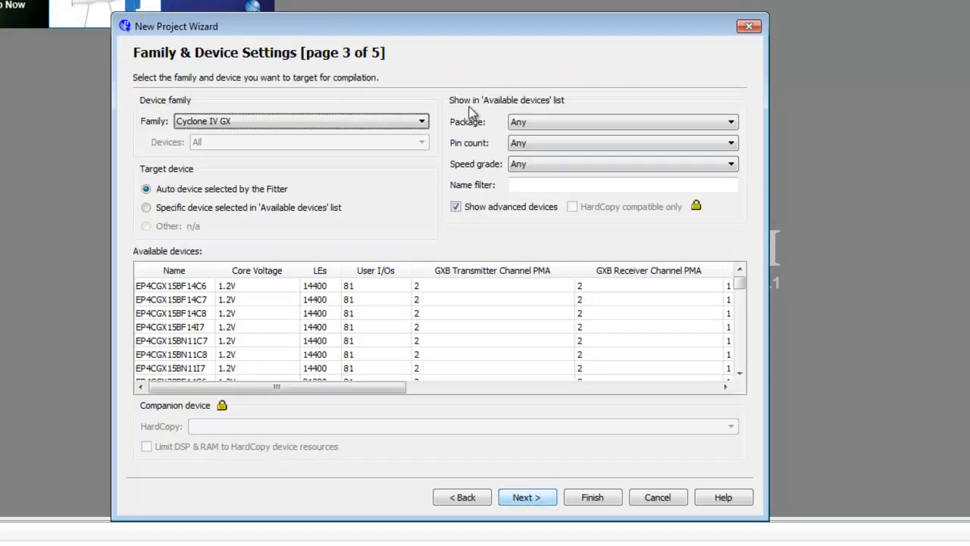
{"action": "left_click", "coordinate": [300, 122]}
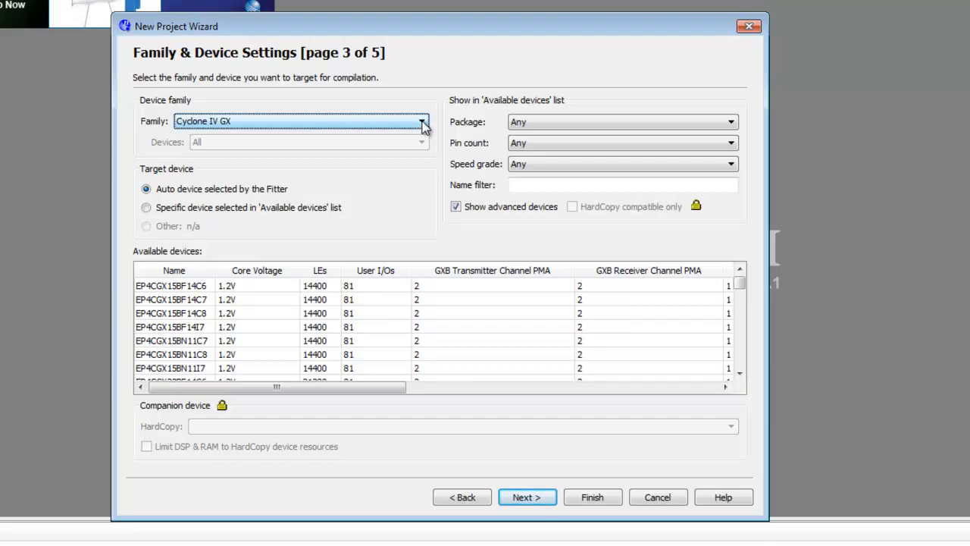
{"action": "left_click", "coordinate": [422, 121]}
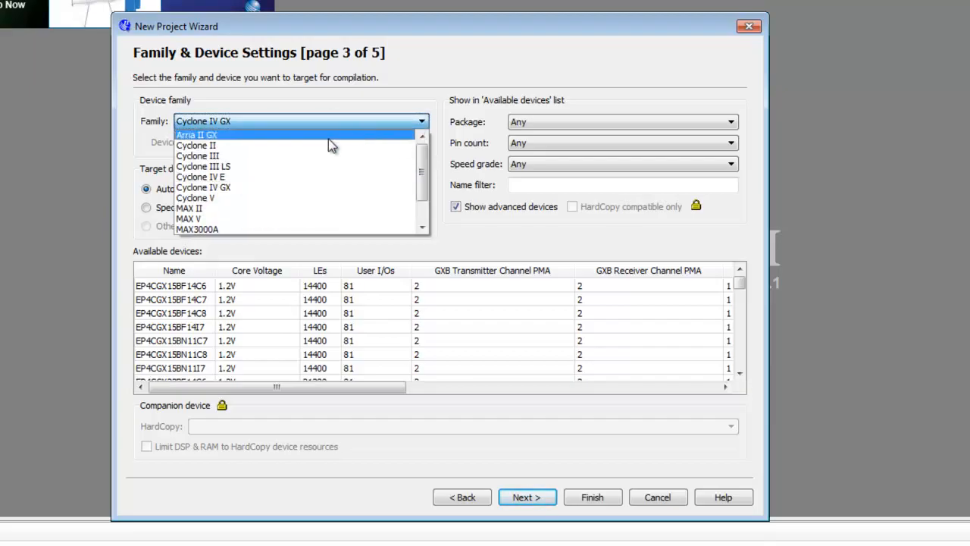
{"action": "left_click", "coordinate": [197, 145]}
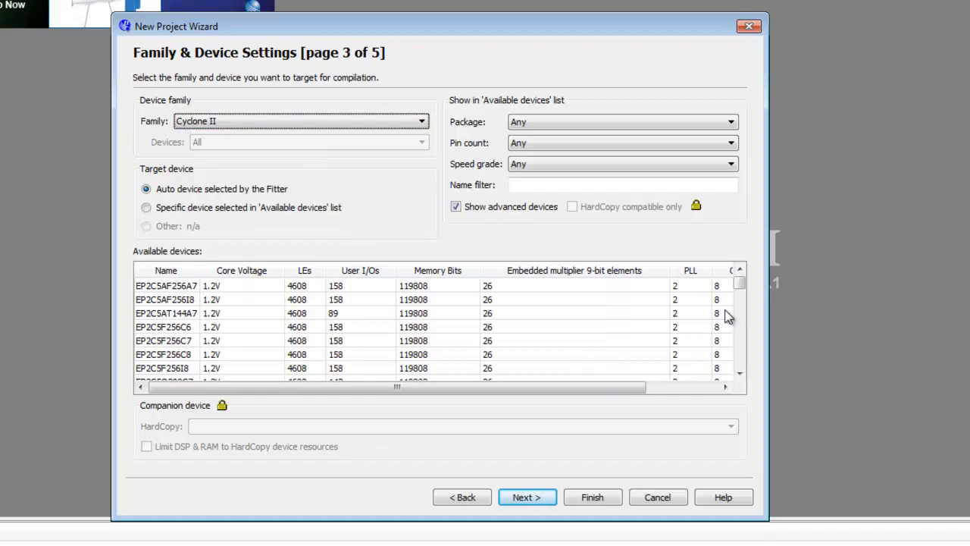
{"action": "left_click", "coordinate": [739, 324]}
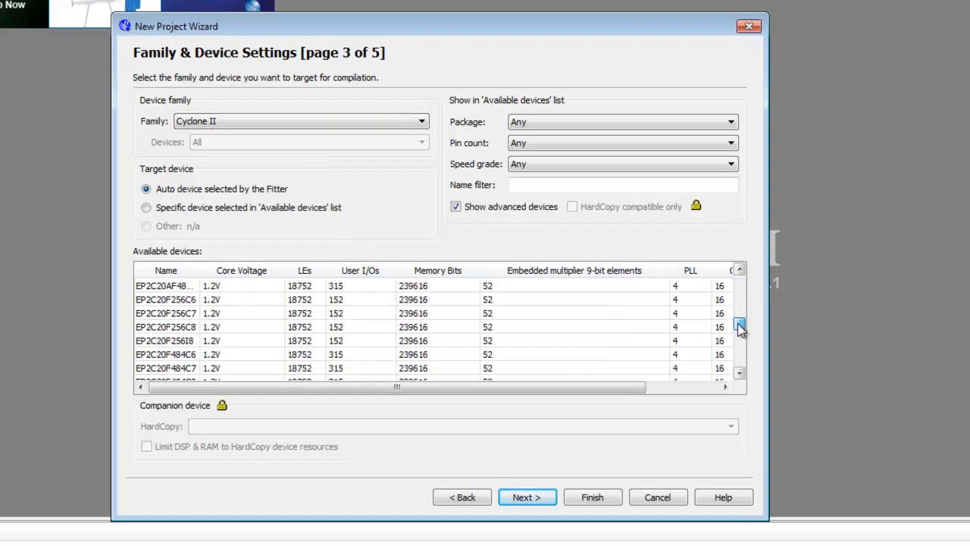
{"action": "left_click", "coordinate": [738, 328]}
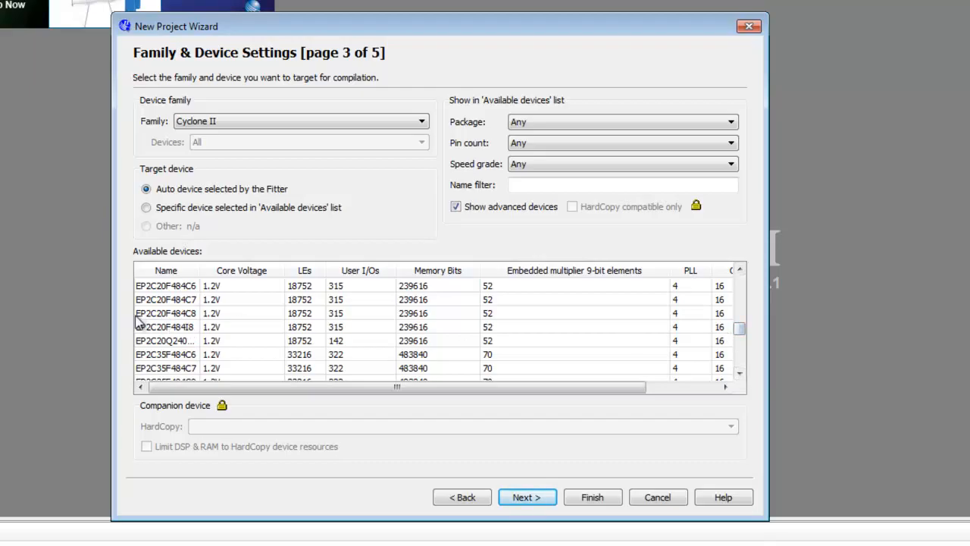
{"action": "mouse_move", "coordinate": [159, 324]}
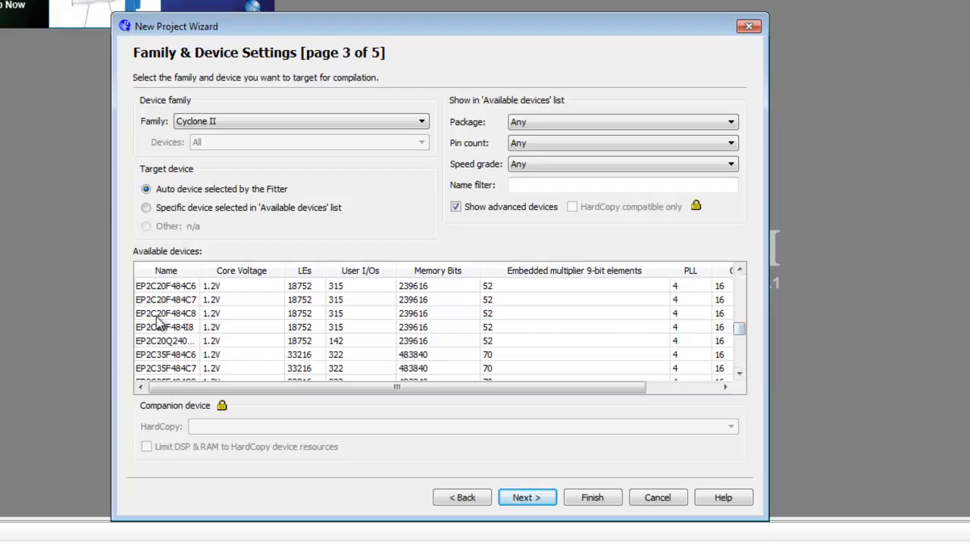
{"action": "mouse_move", "coordinate": [182, 312]}
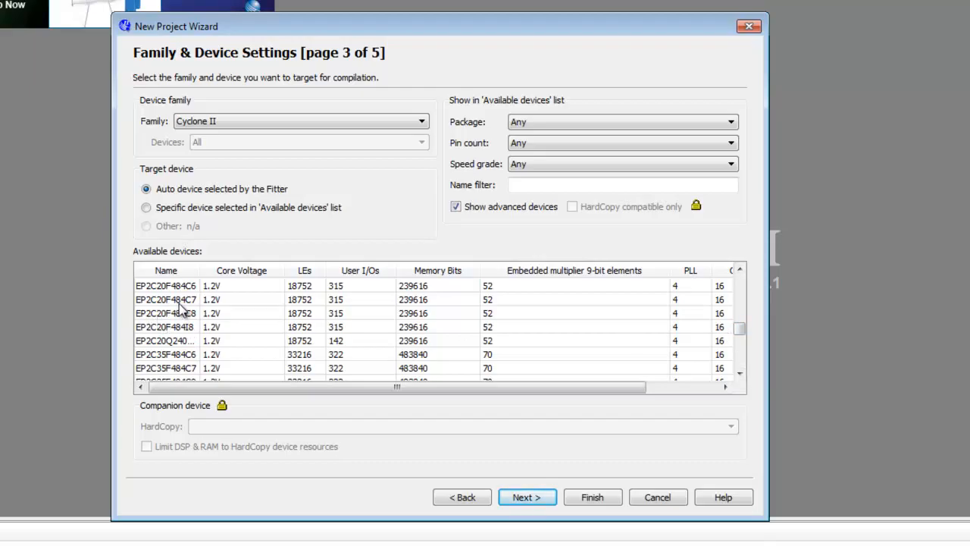
{"action": "left_click", "coordinate": [189, 298]}
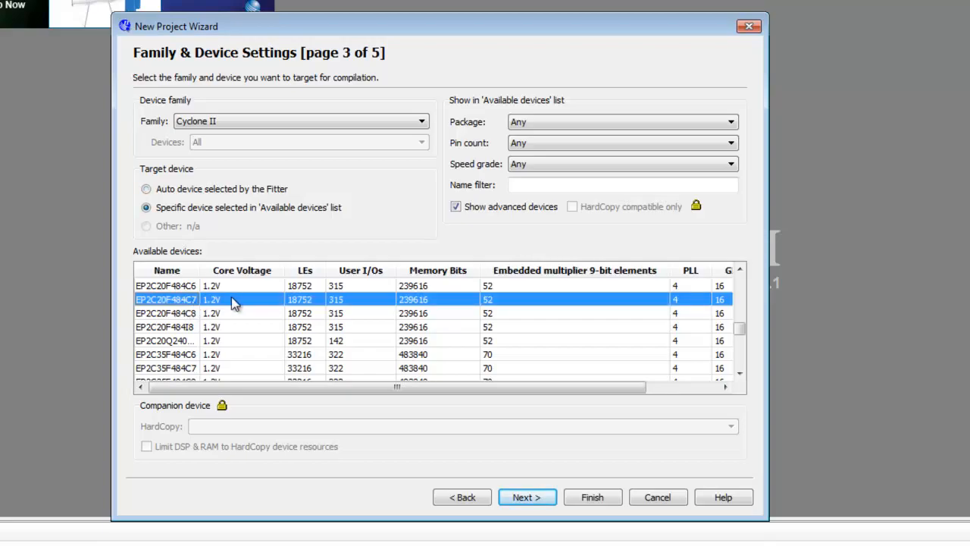
{"action": "mouse_move", "coordinate": [239, 304]}
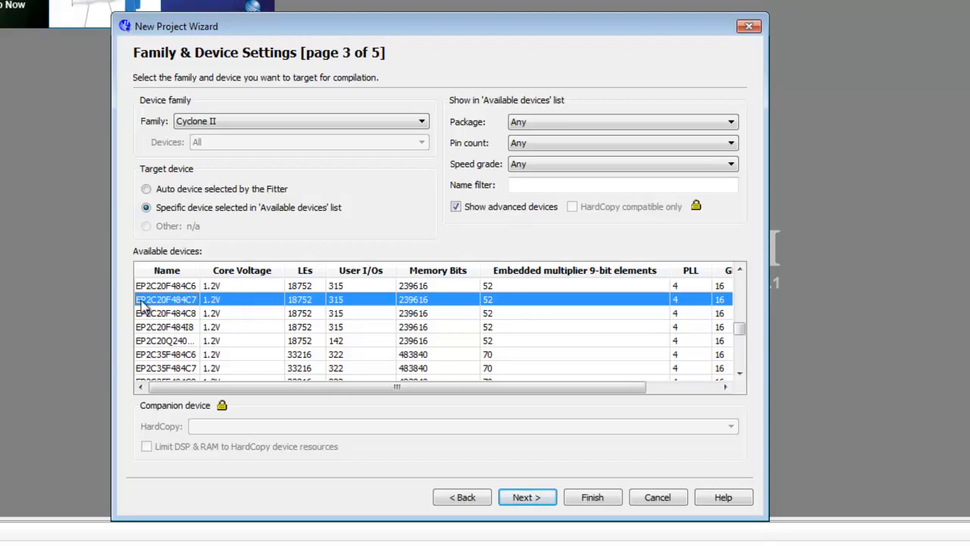
{"action": "mouse_move", "coordinate": [199, 309]}
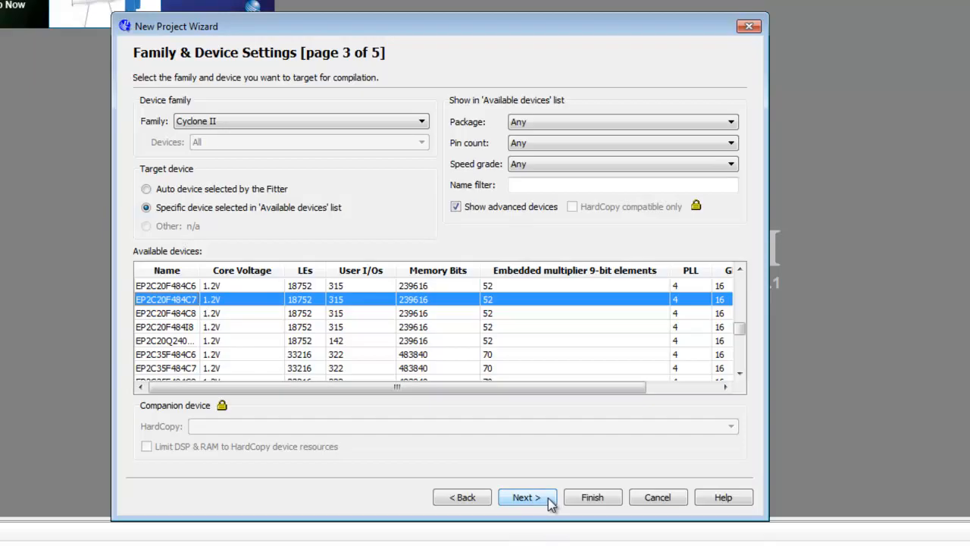
Skip the remaining wizard pages and finish the lab1 project
{"action": "left_click", "coordinate": [527, 497]}
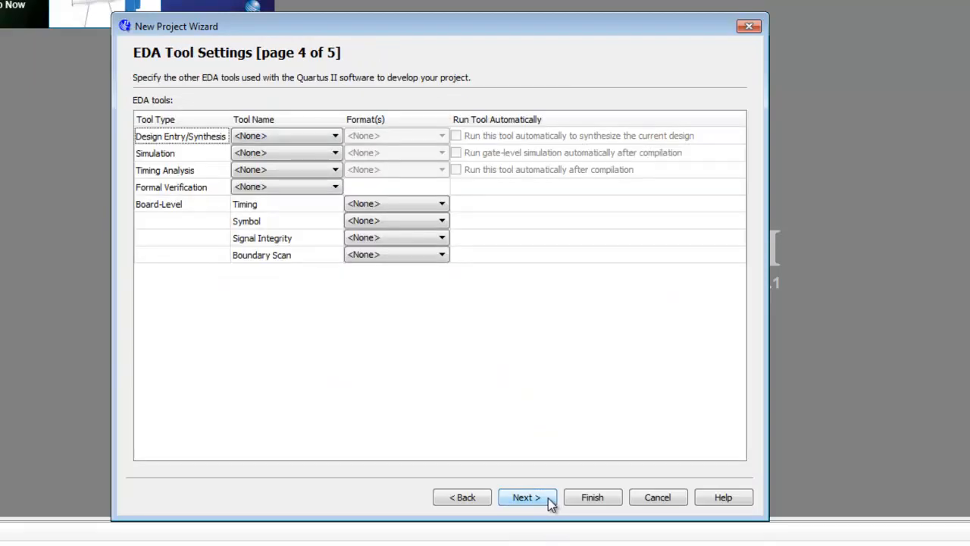
{"action": "left_click", "coordinate": [526, 497]}
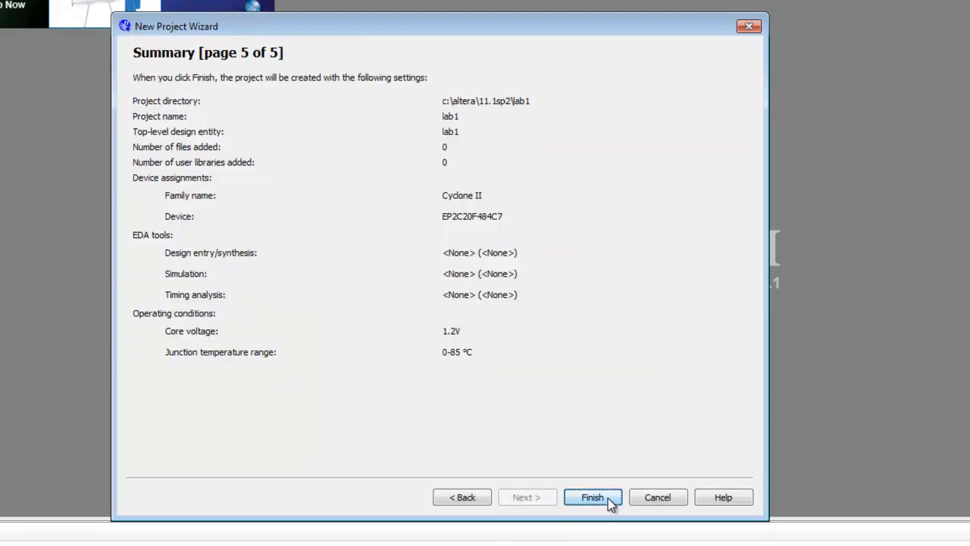
{"action": "left_click", "coordinate": [592, 497]}
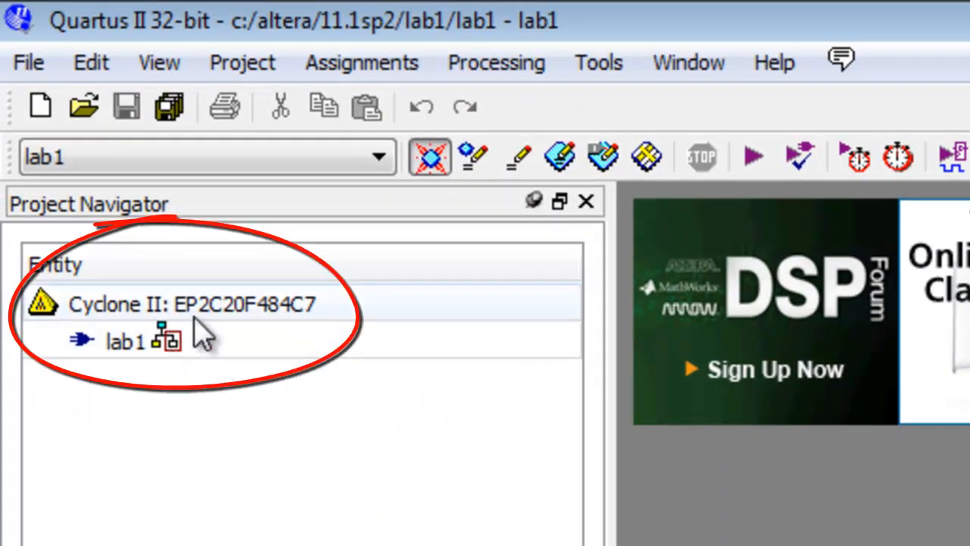
{"action": "mouse_move", "coordinate": [307, 334]}
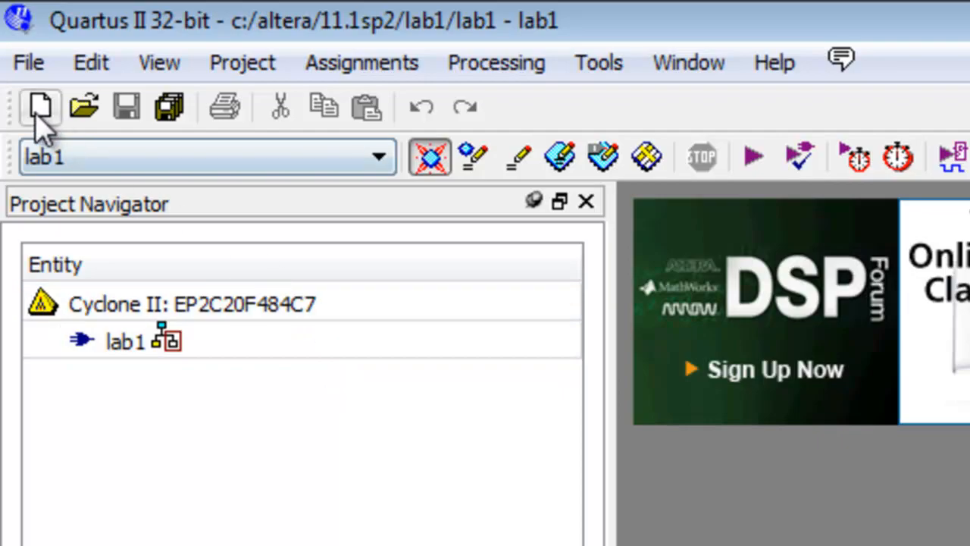
{"action": "mouse_move", "coordinate": [39, 107]}
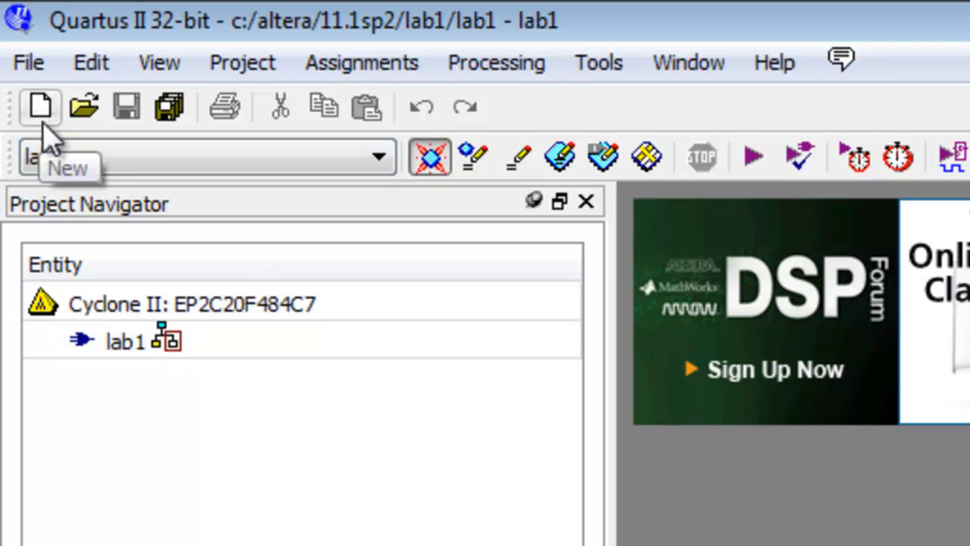
Create a new Block Diagram/Schematic File (Block1.bdf) from File > New
{"action": "left_click", "coordinate": [28, 62]}
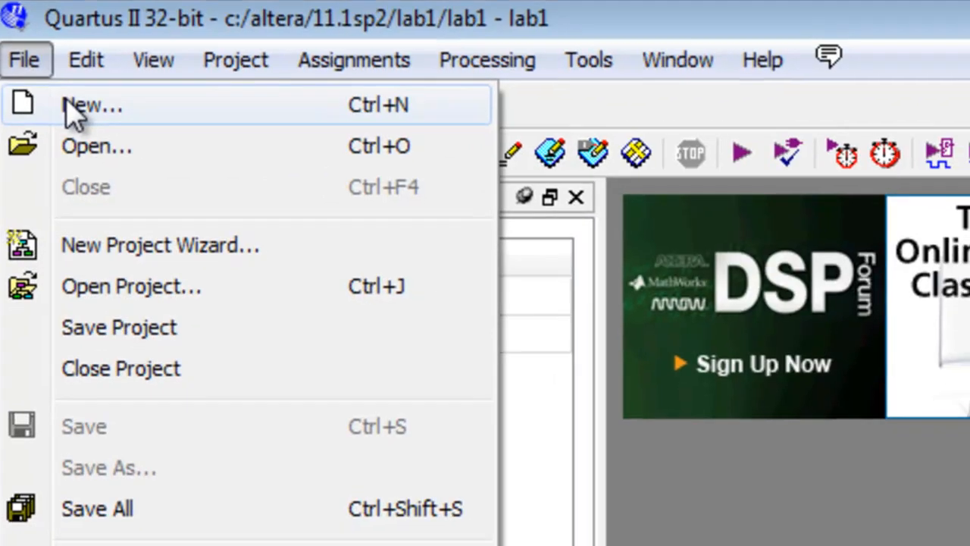
{"action": "left_click", "coordinate": [92, 105]}
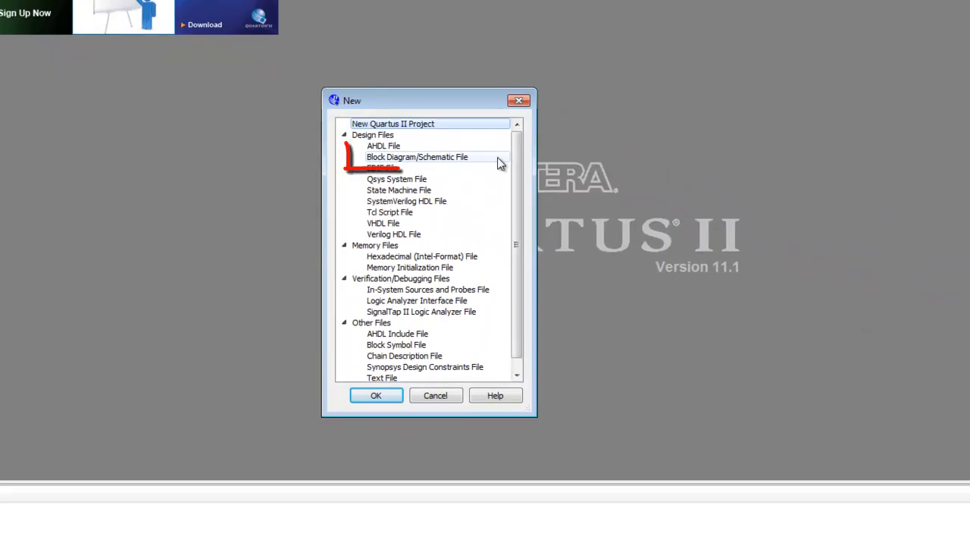
{"action": "left_click", "coordinate": [417, 157]}
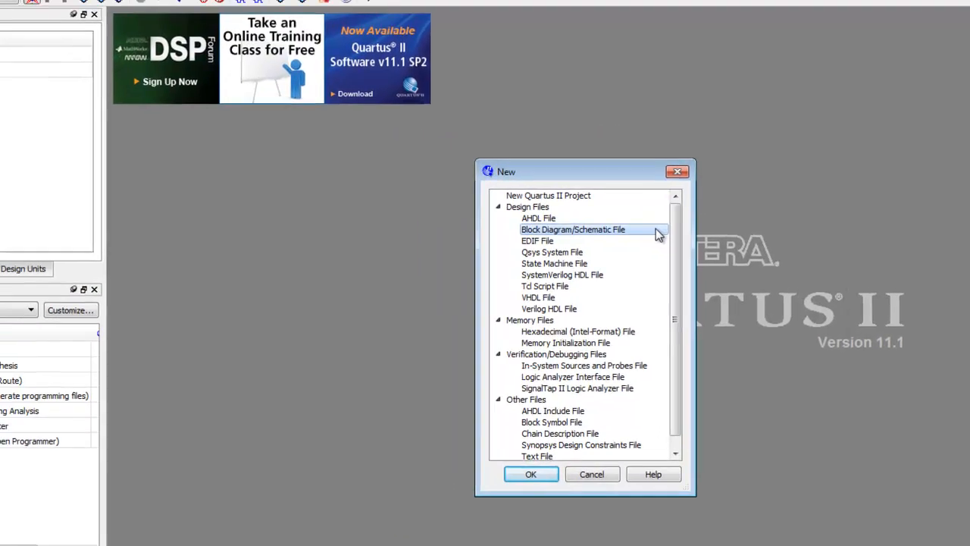
{"action": "left_click", "coordinate": [531, 473]}
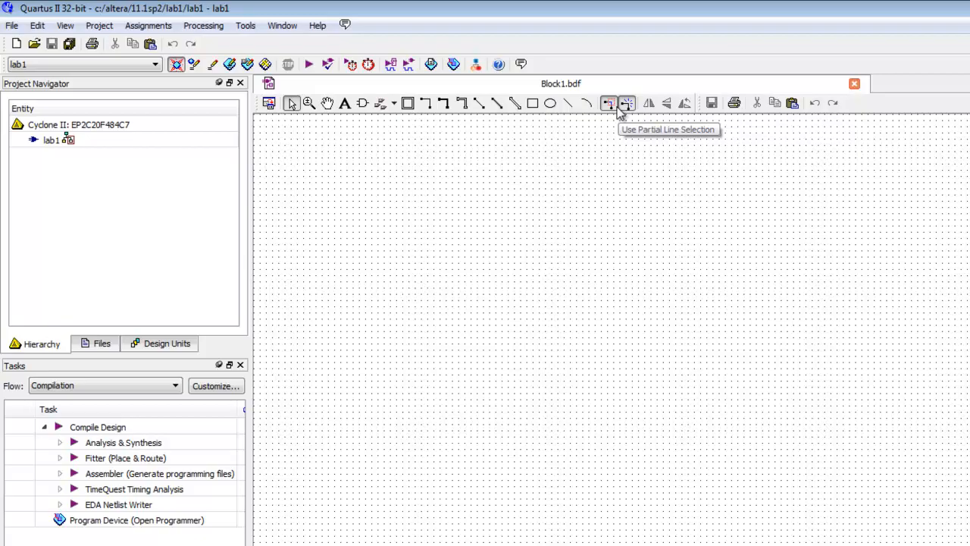
{"action": "mouse_move", "coordinate": [733, 346]}
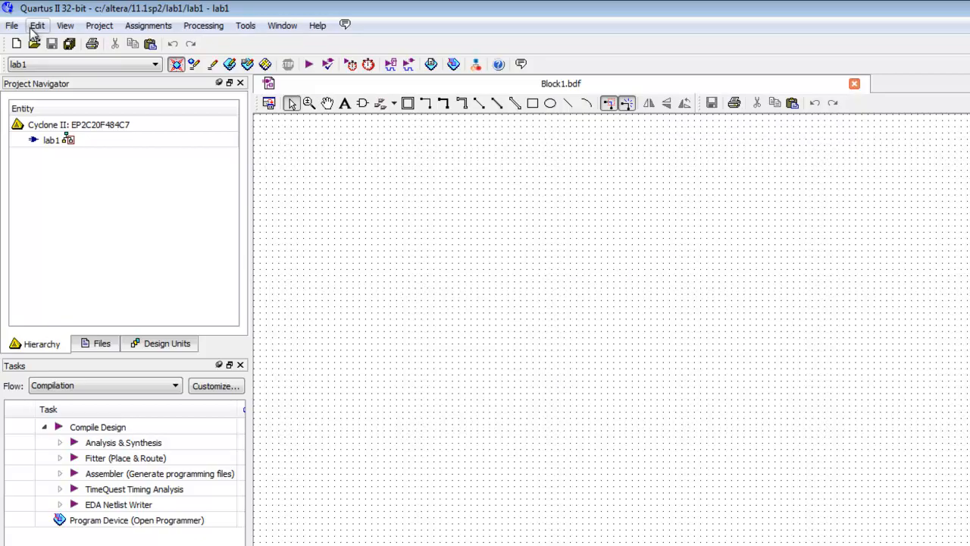
Save the schematic as lab1.bdf, added to the current project
{"action": "left_click", "coordinate": [12, 25]}
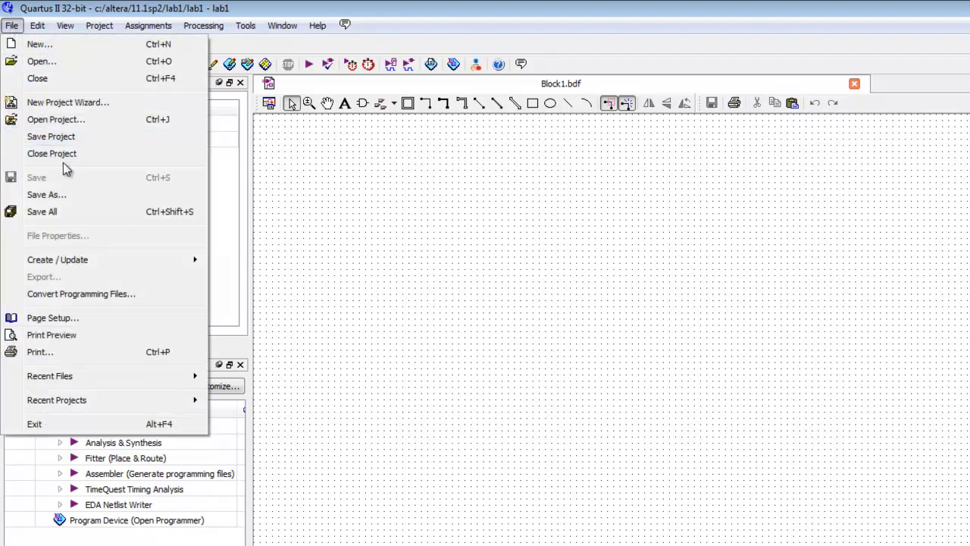
{"action": "mouse_move", "coordinate": [114, 195]}
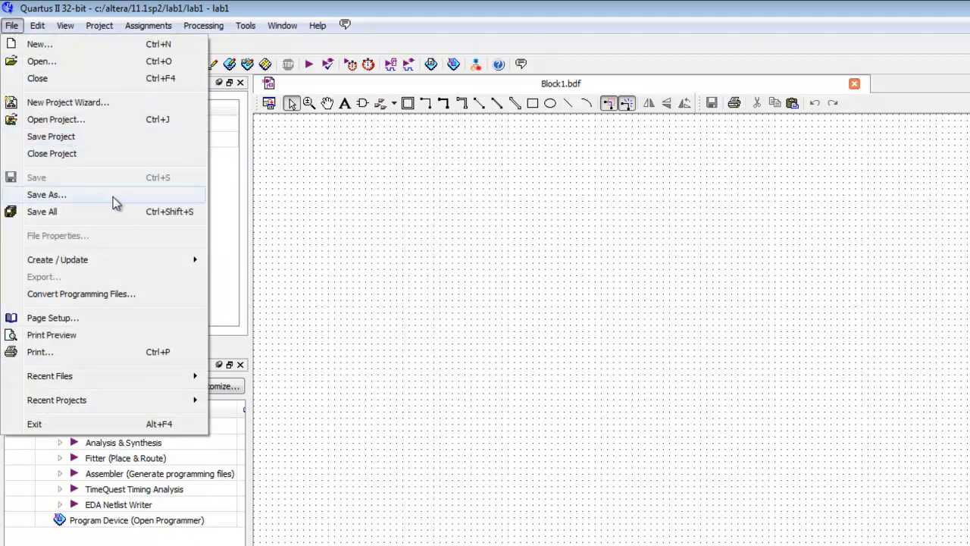
{"action": "left_click", "coordinate": [47, 195]}
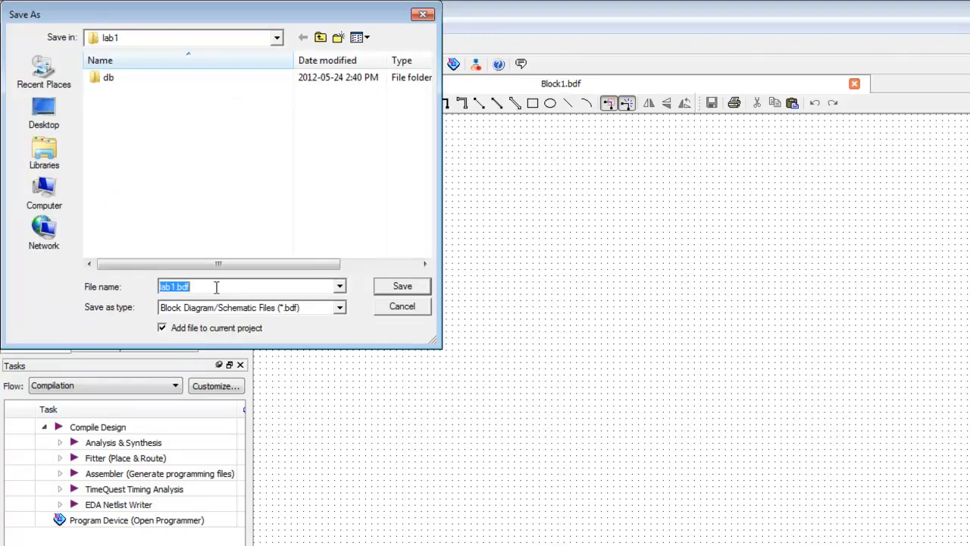
{"action": "left_click", "coordinate": [402, 285]}
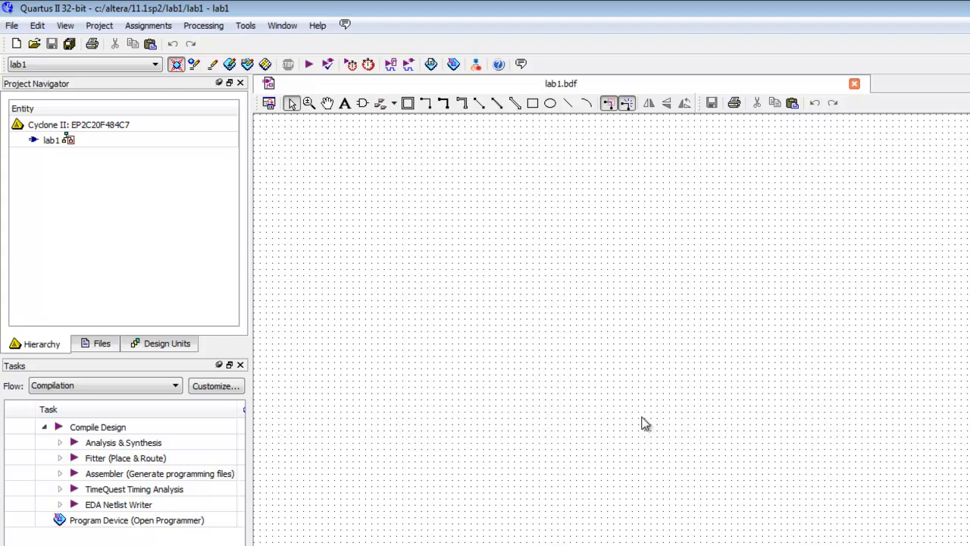
{"action": "mouse_move", "coordinate": [739, 298]}
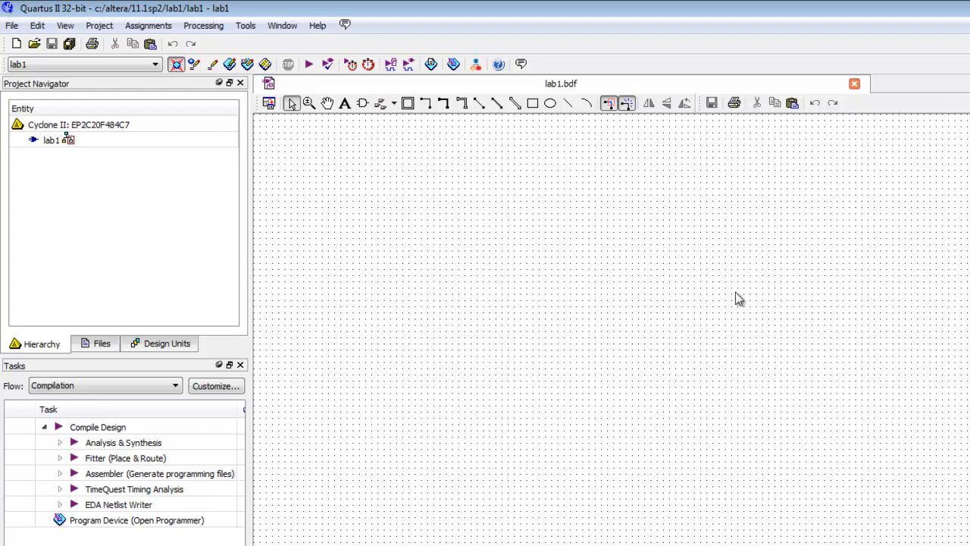
{"action": "mouse_move", "coordinate": [664, 298]}
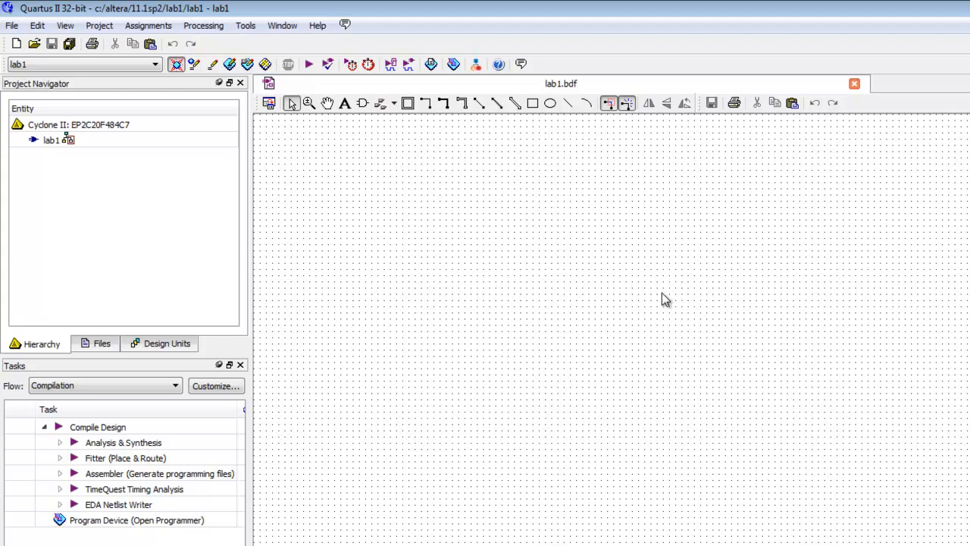
Insert the nand2 symbol from primitives > logic and place it near the sheet centre
{"action": "left_click", "coordinate": [362, 103]}
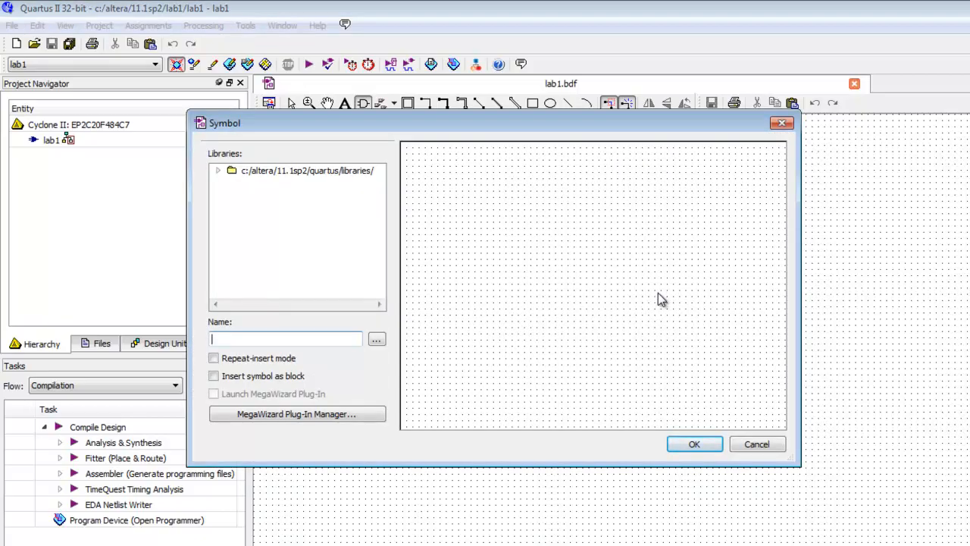
{"action": "left_click", "coordinate": [218, 169]}
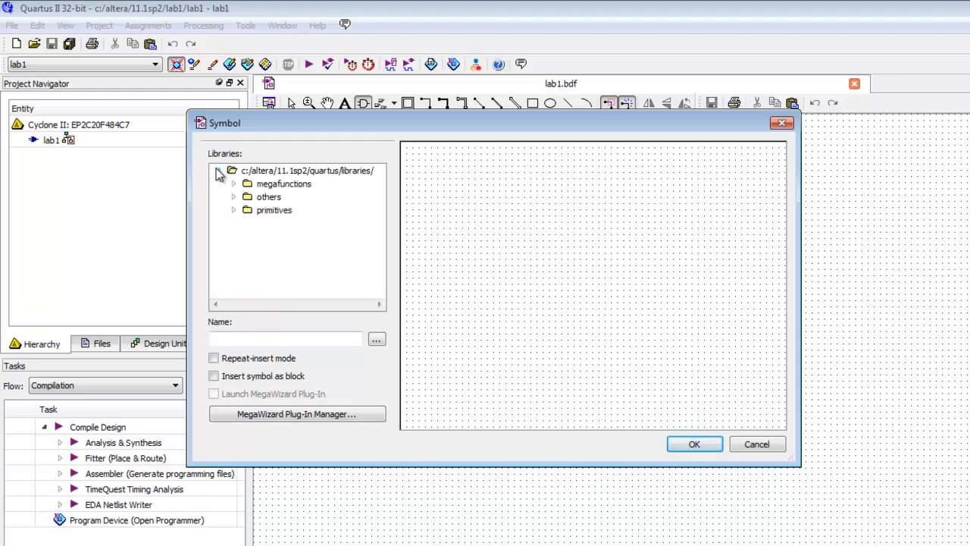
{"action": "left_click", "coordinate": [233, 209]}
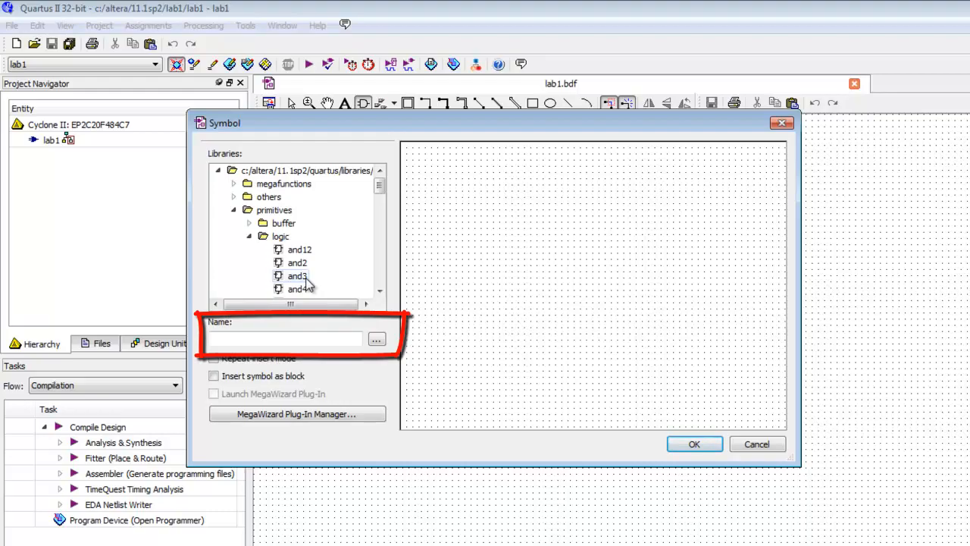
{"action": "left_click", "coordinate": [286, 338]}
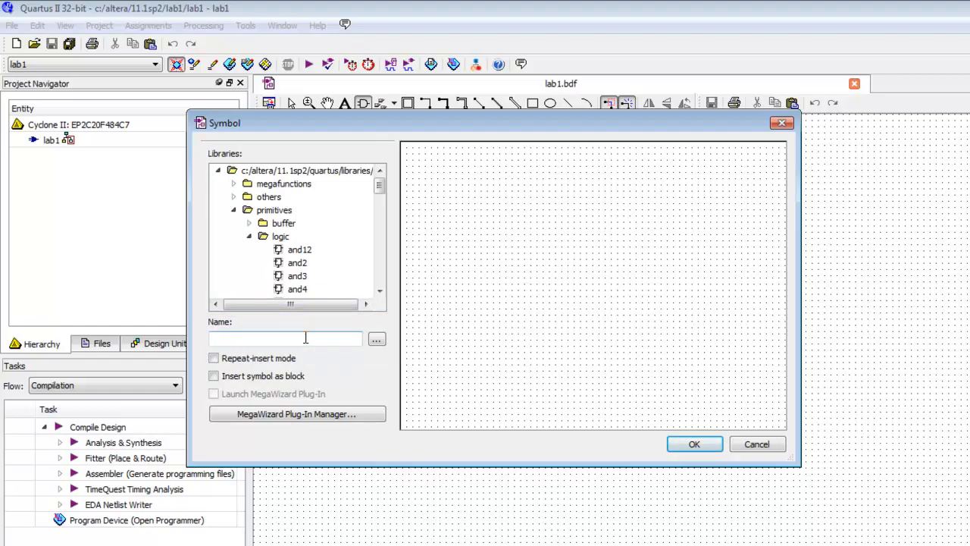
{"action": "type", "text": "nand2"}
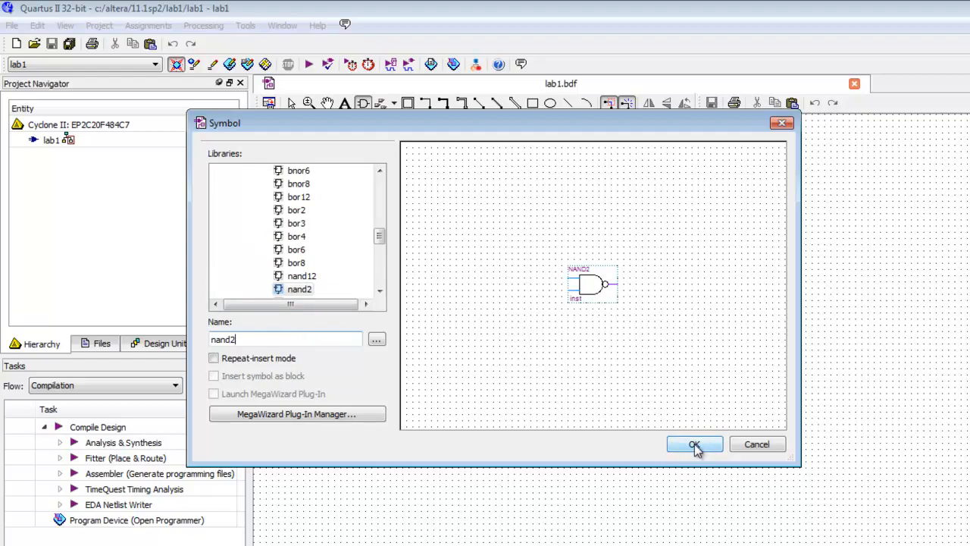
{"action": "left_click", "coordinate": [694, 444]}
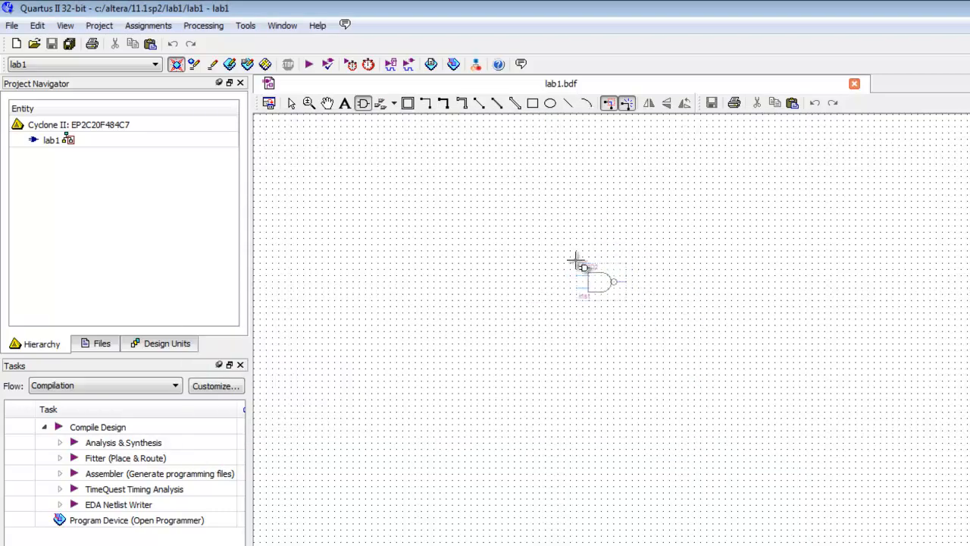
{"action": "left_click", "coordinate": [598, 280]}
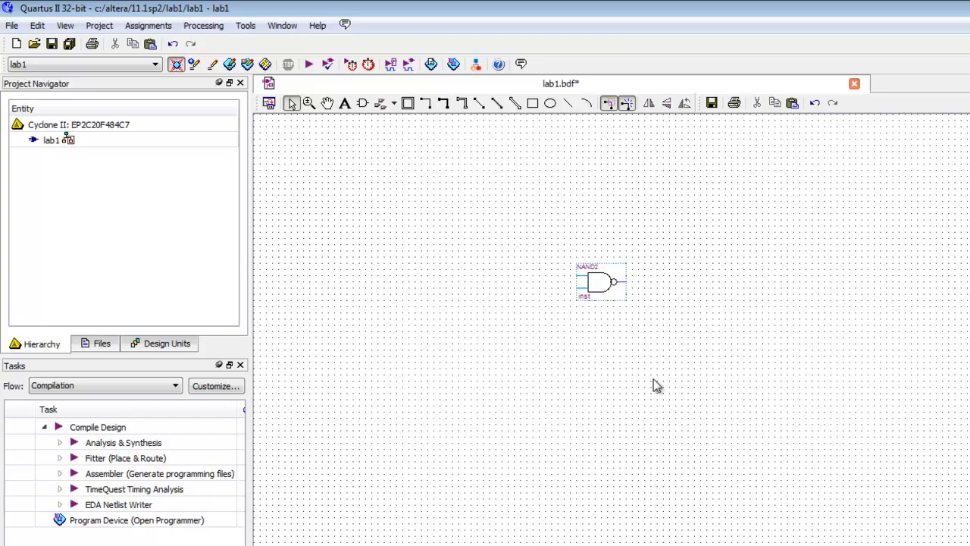
{"action": "mouse_move", "coordinate": [435, 376]}
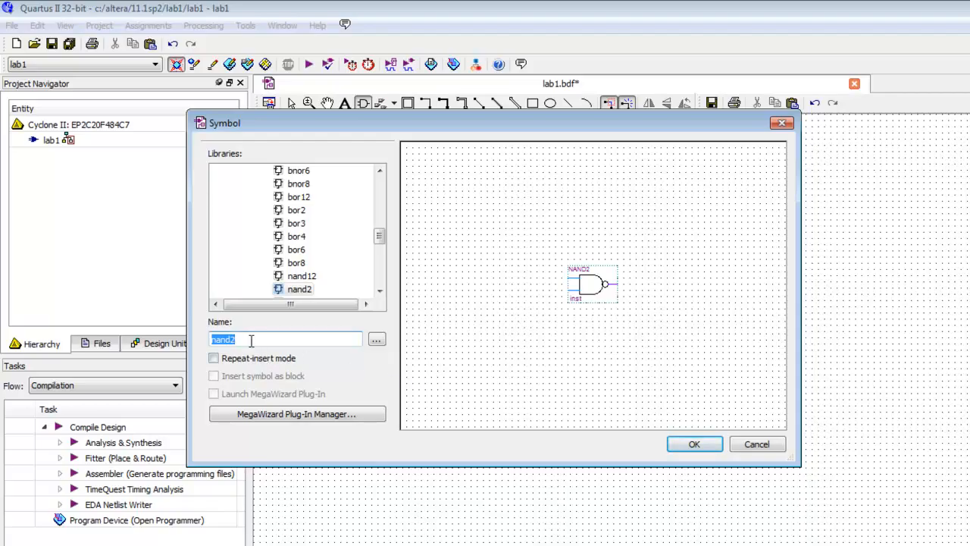
Switch the symbol name from input to output and insert the output pin
{"action": "type", "text": "input"}
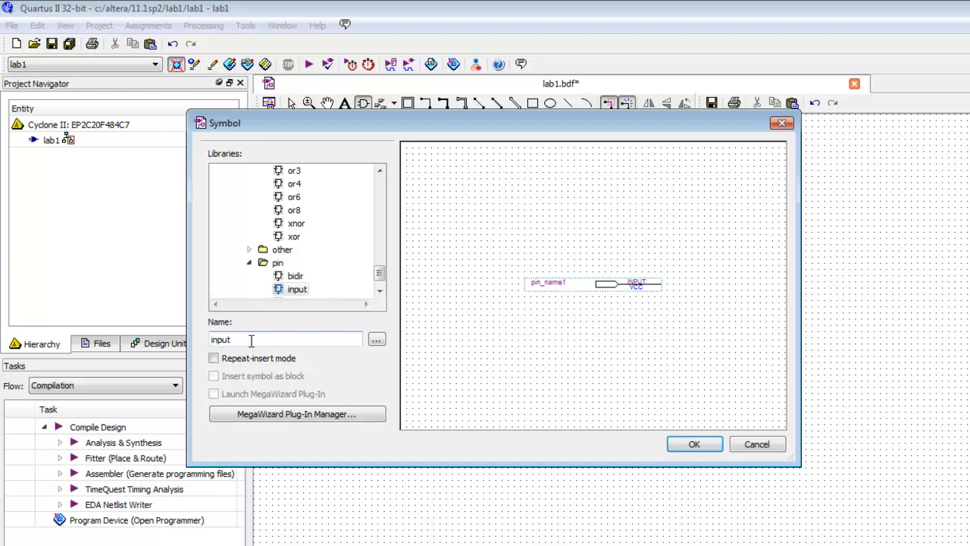
{"action": "left_click", "coordinate": [693, 443]}
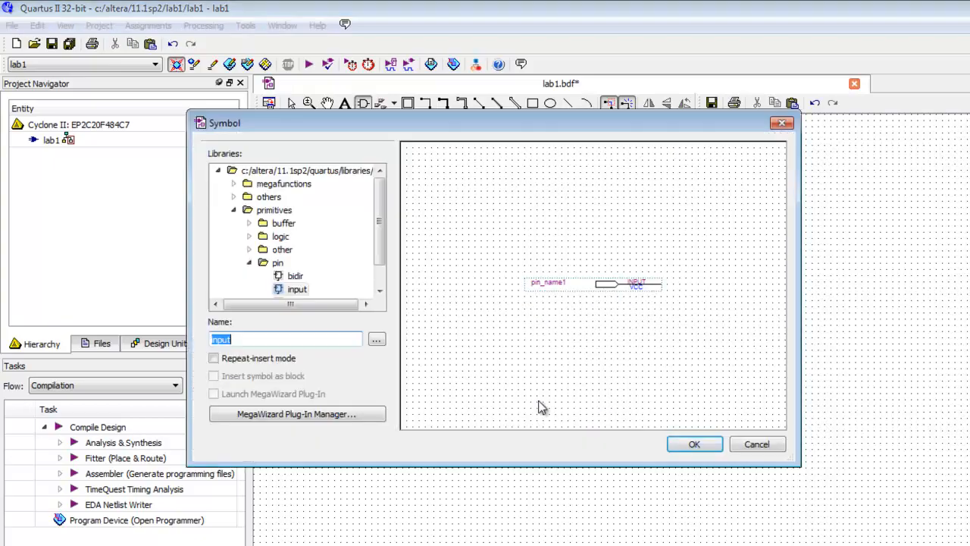
{"action": "type", "text": "ou"}
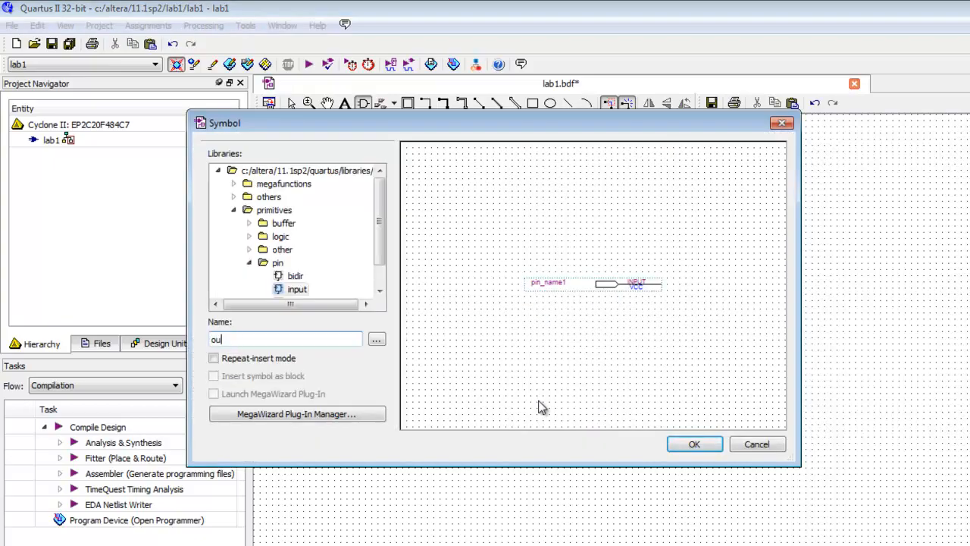
{"action": "left_click", "coordinate": [693, 443]}
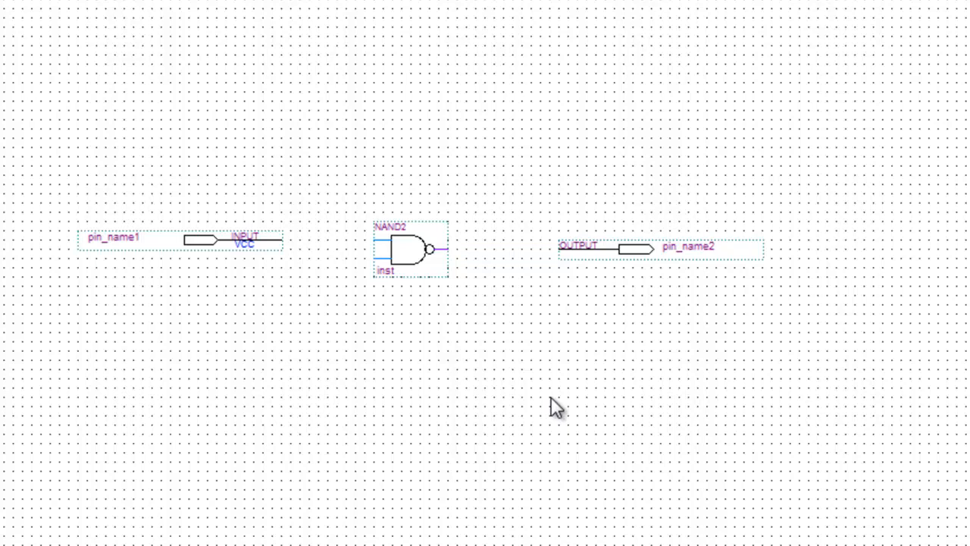
Drag the output pin farther to the right of the NAND2 gate
{"action": "left_click", "coordinate": [637, 249]}
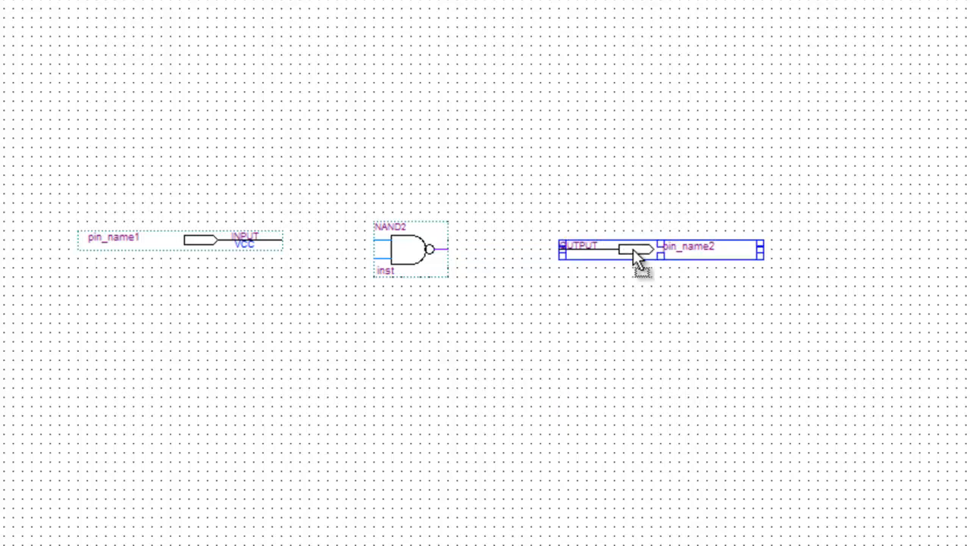
{"action": "left_click_drag", "start_coordinate": [640, 250], "coordinate": [542, 250]}
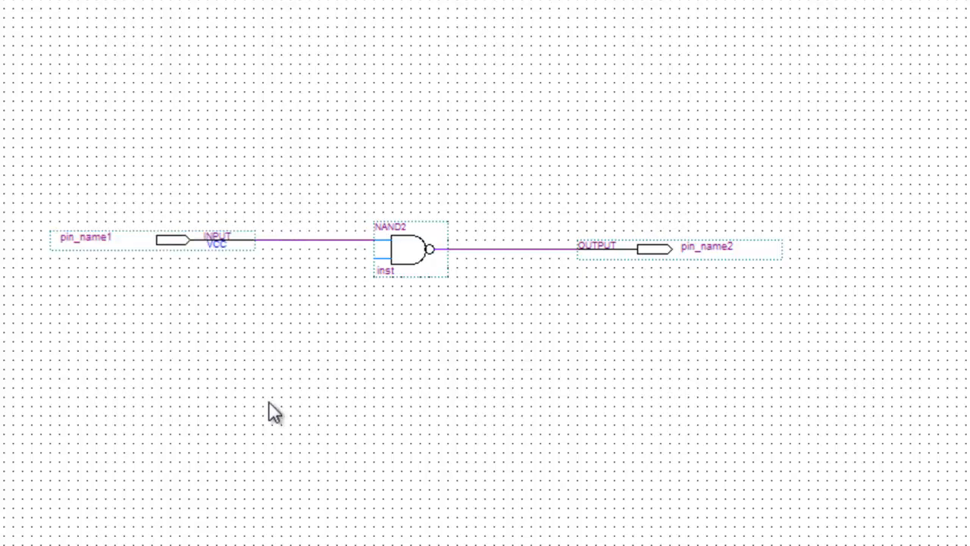
{"action": "mouse_move", "coordinate": [372, 282]}
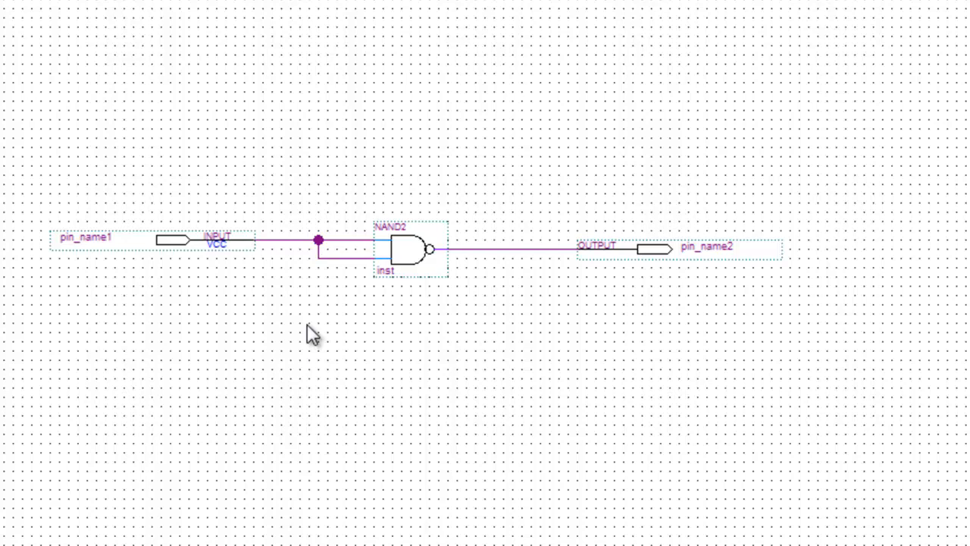
{"action": "mouse_move", "coordinate": [305, 401]}
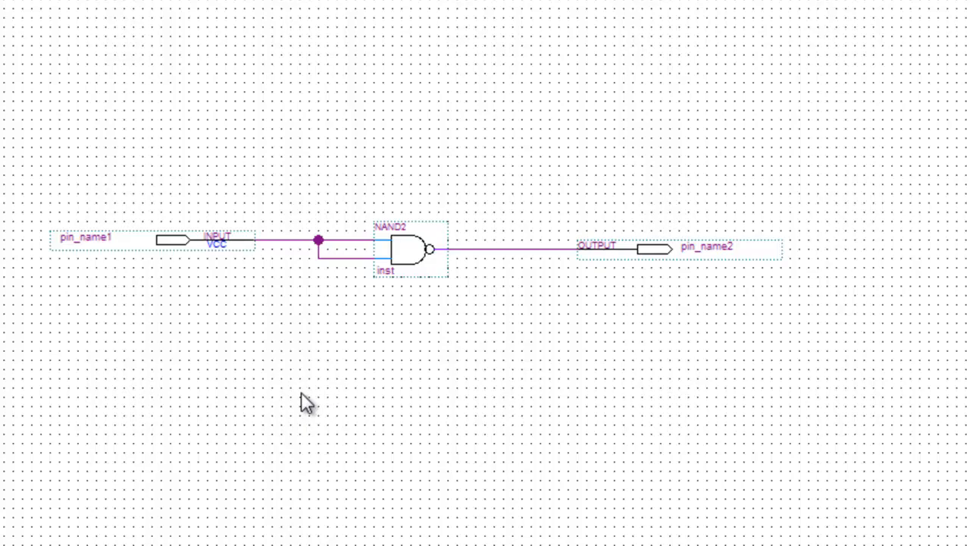
{"action": "mouse_move", "coordinate": [84, 263]}
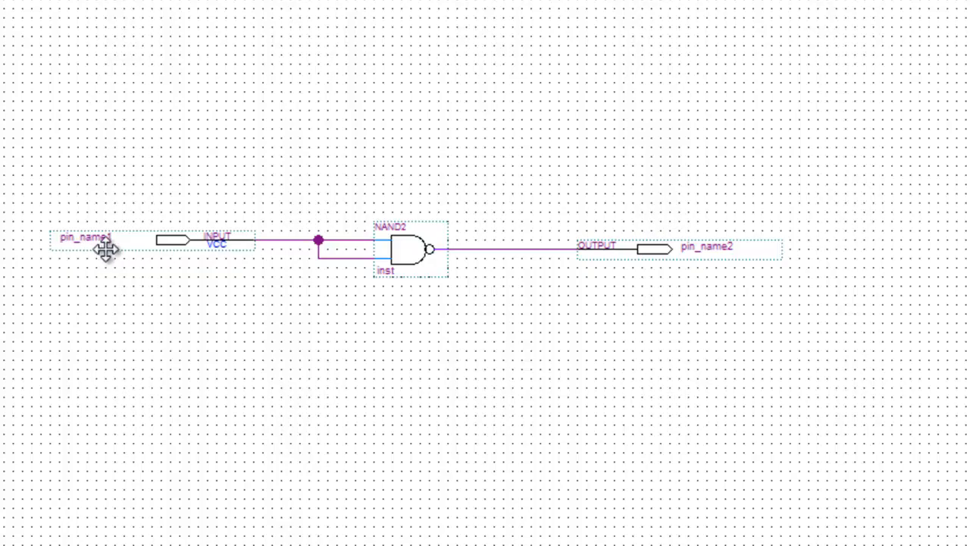
{"action": "mouse_move", "coordinate": [68, 261]}
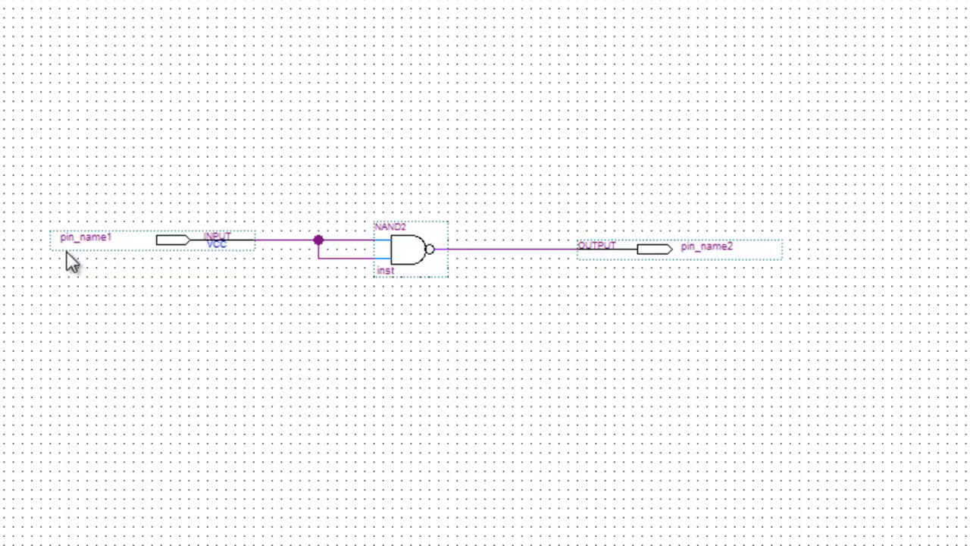
{"action": "mouse_move", "coordinate": [108, 284]}
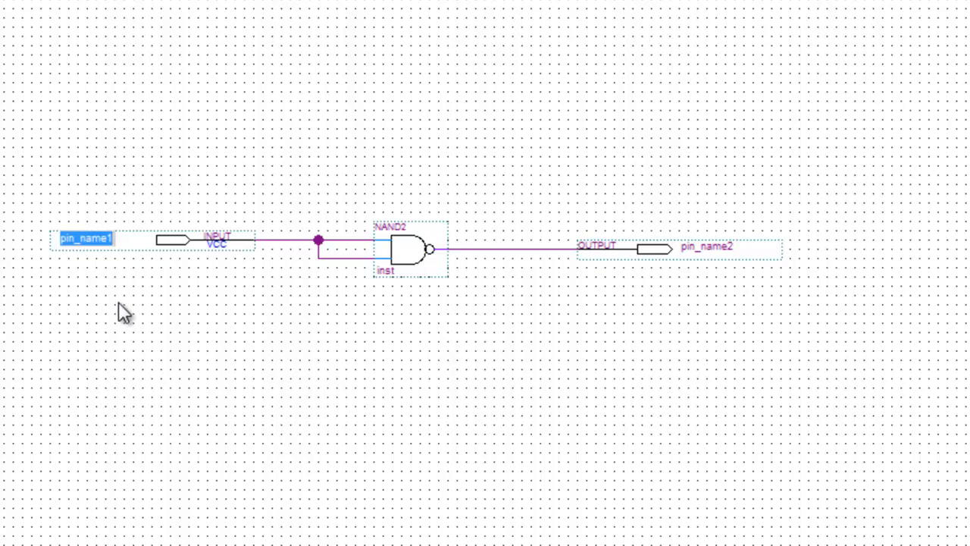
Name the input pin A and the output pin y
{"action": "type", "text": "A"}
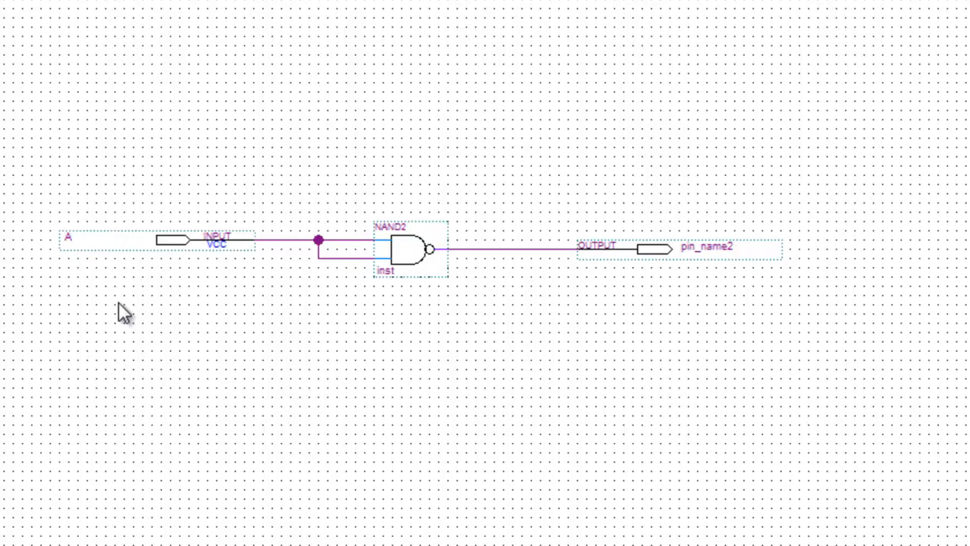
{"action": "mouse_move", "coordinate": [656, 257]}
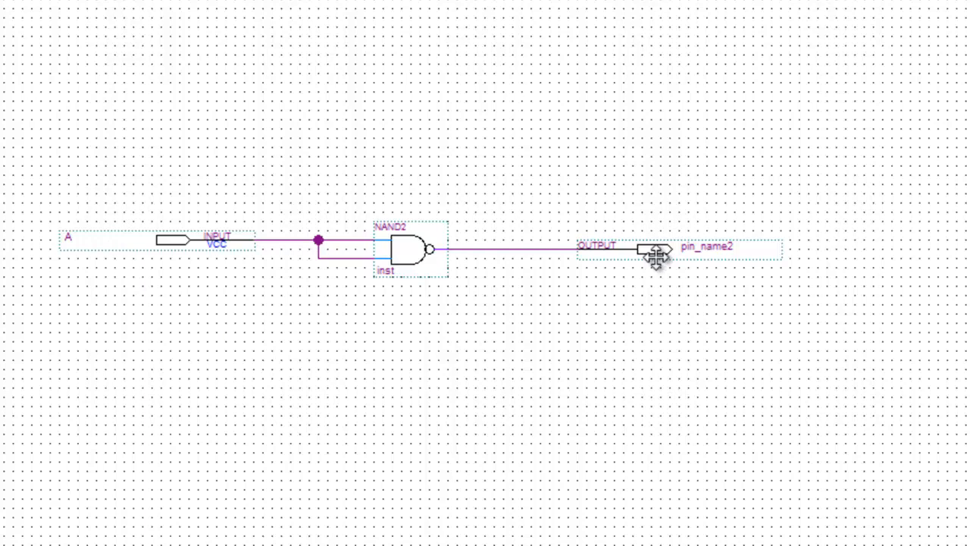
{"action": "mouse_move", "coordinate": [650, 250]}
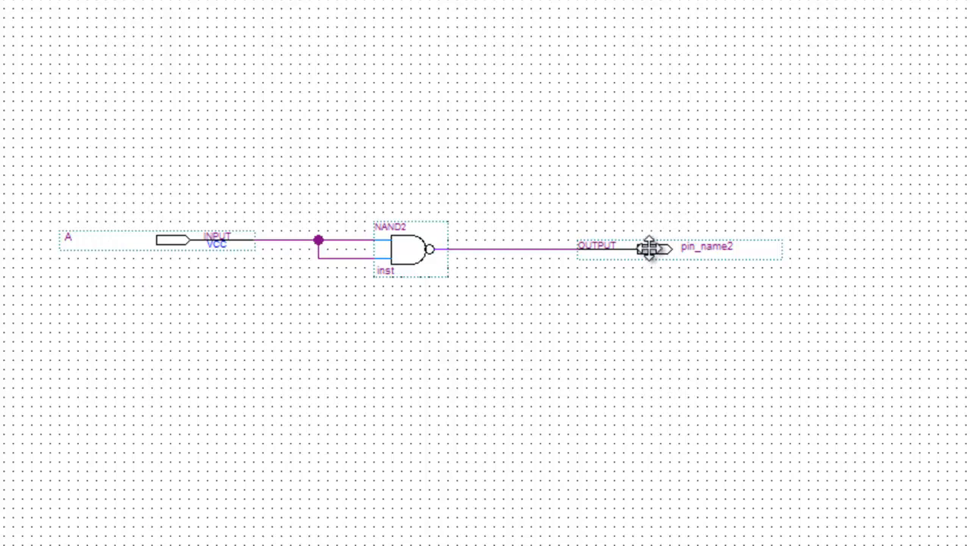
{"action": "double_click", "coordinate": [650, 247]}
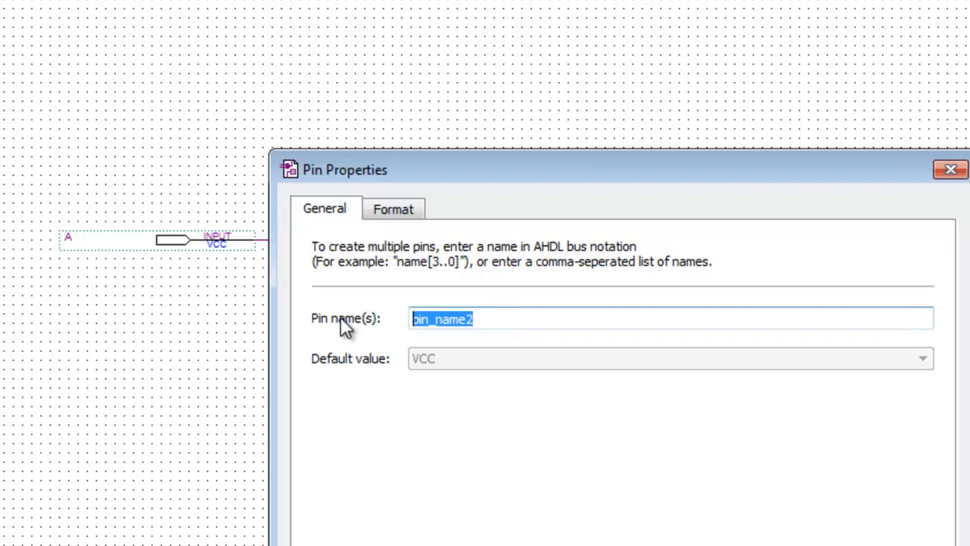
{"action": "type", "text": "y"}
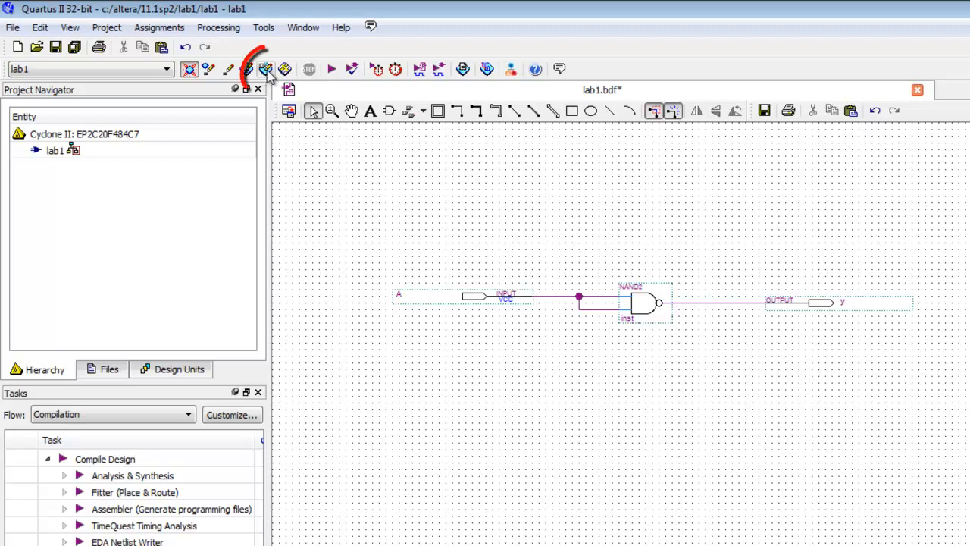
{"action": "mouse_move", "coordinate": [265, 69]}
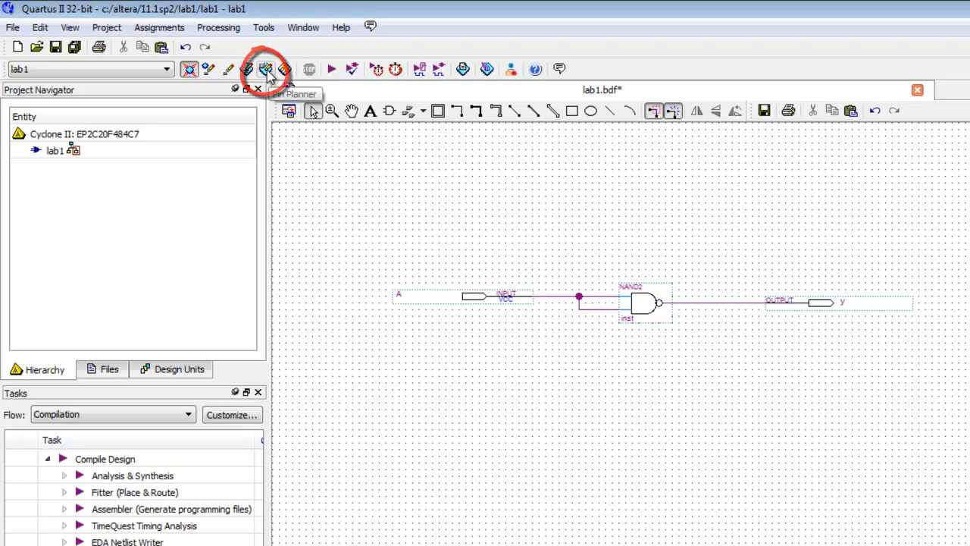
{"action": "left_click", "coordinate": [265, 68]}
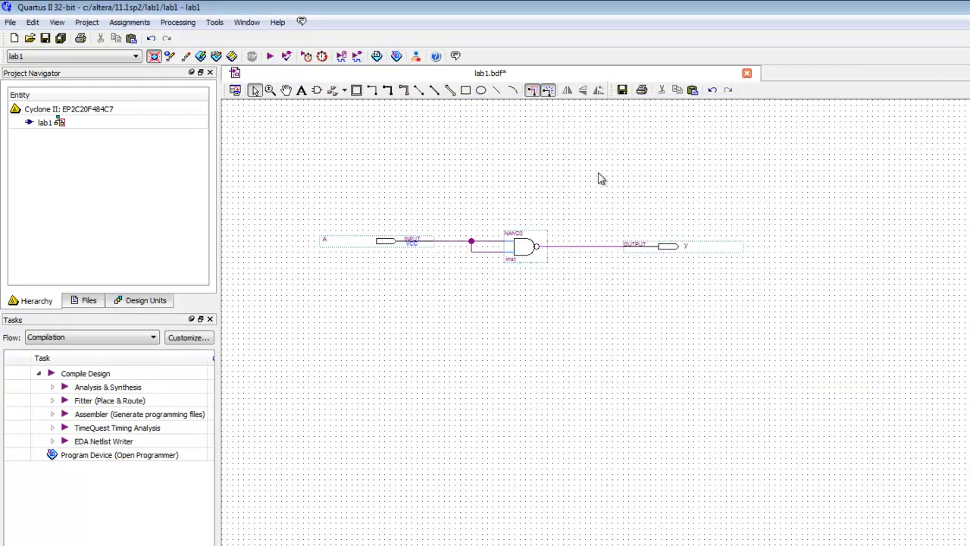
{"action": "mouse_move", "coordinate": [132, 81]}
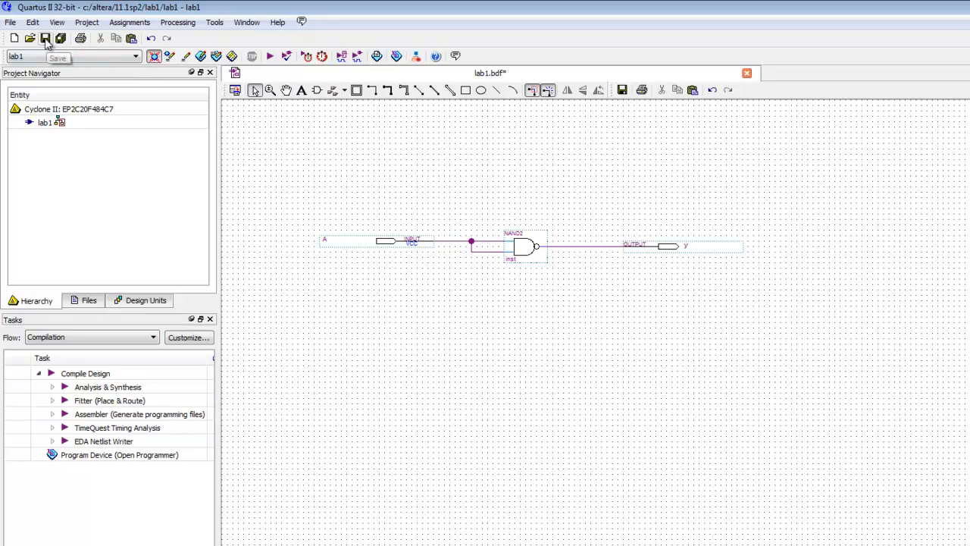
Save lab1.bdf, then run a successful full compilation and dismiss the message and report
{"action": "left_click", "coordinate": [45, 38]}
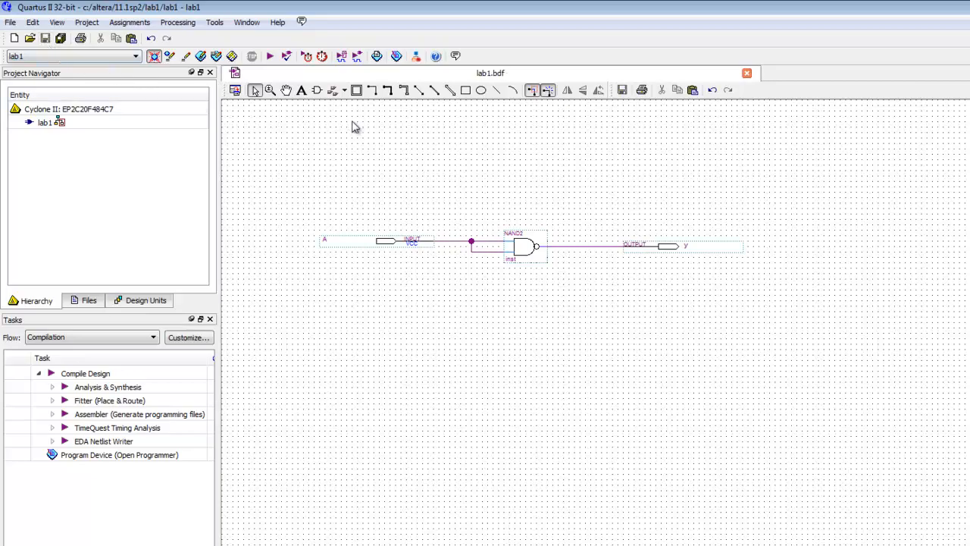
{"action": "mouse_move", "coordinate": [270, 56]}
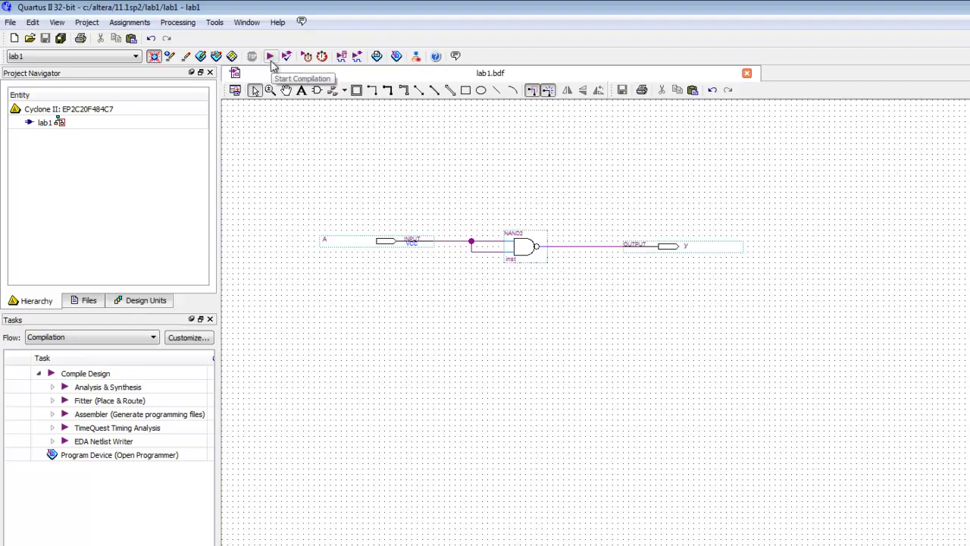
{"action": "left_click", "coordinate": [270, 56]}
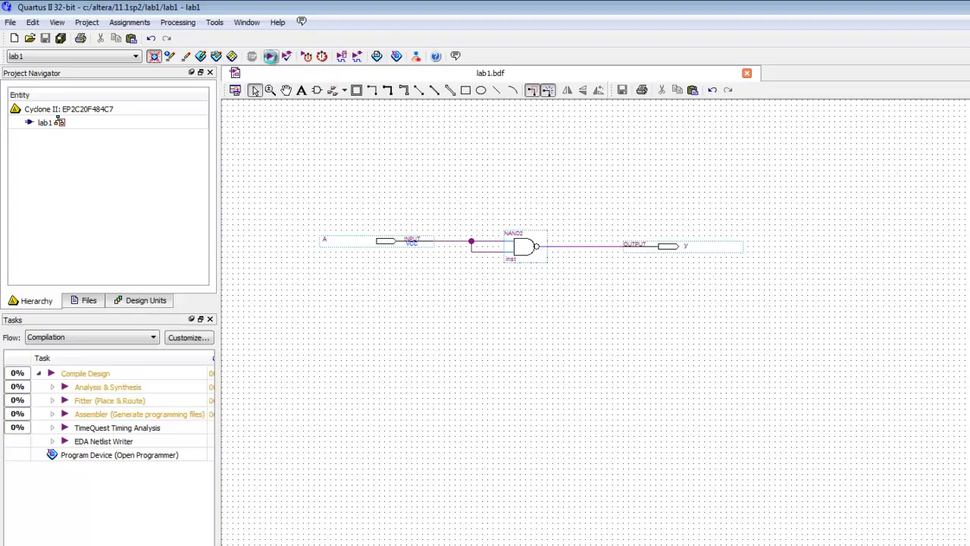
{"action": "left_click", "coordinate": [251, 56]}
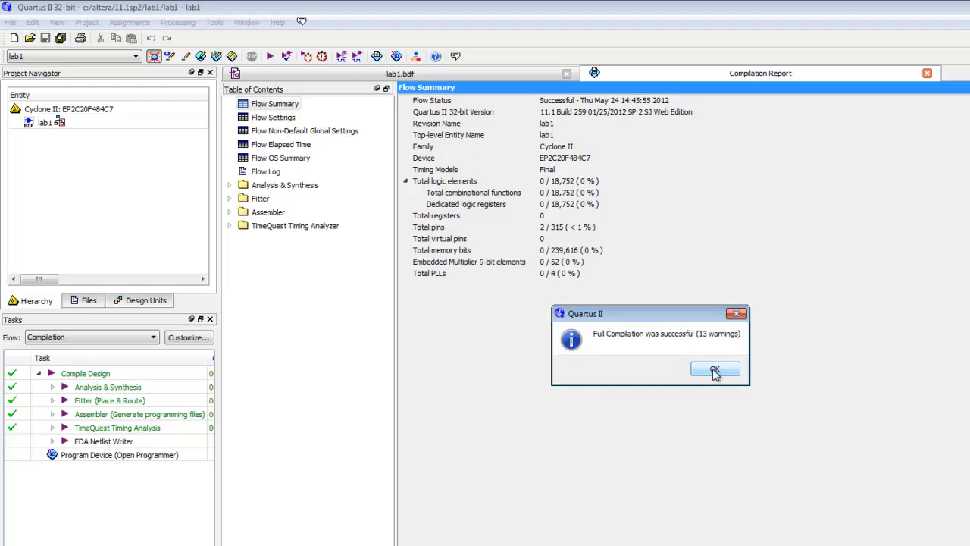
{"action": "left_click", "coordinate": [714, 369]}
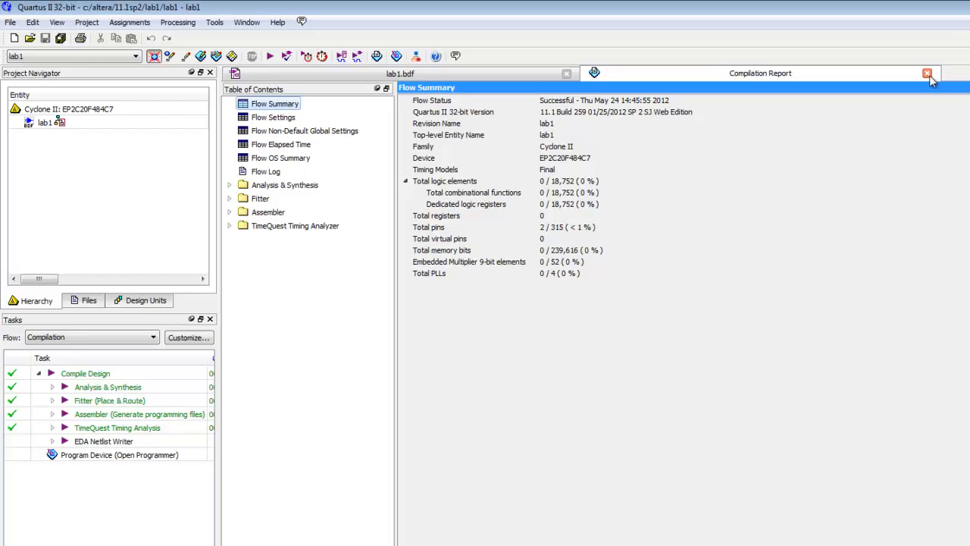
{"action": "mouse_move", "coordinate": [927, 74]}
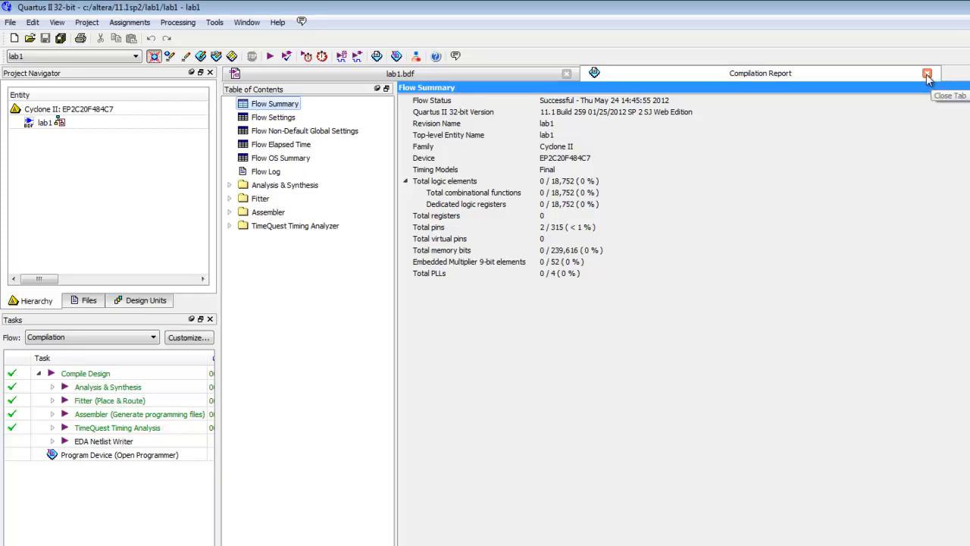
{"action": "left_click", "coordinate": [927, 73]}
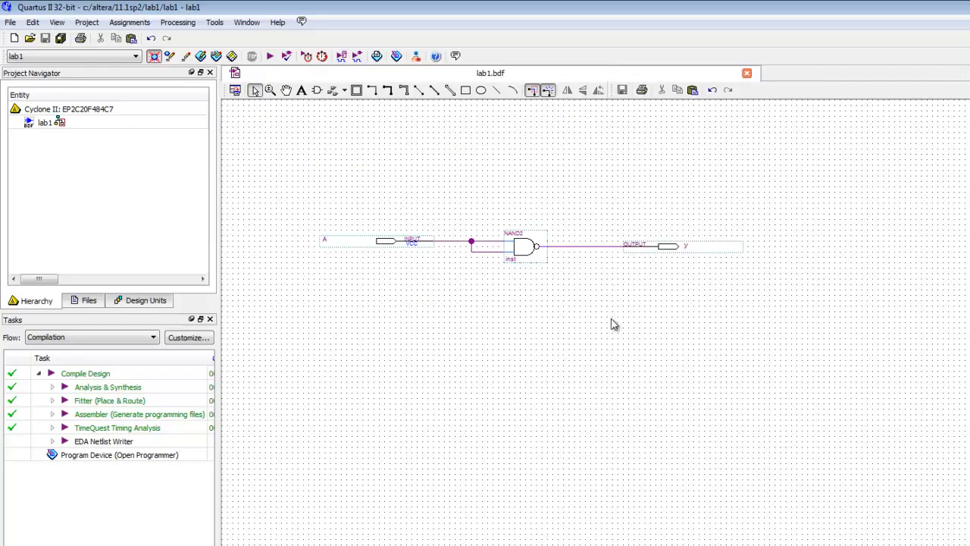
{"action": "mouse_move", "coordinate": [587, 223]}
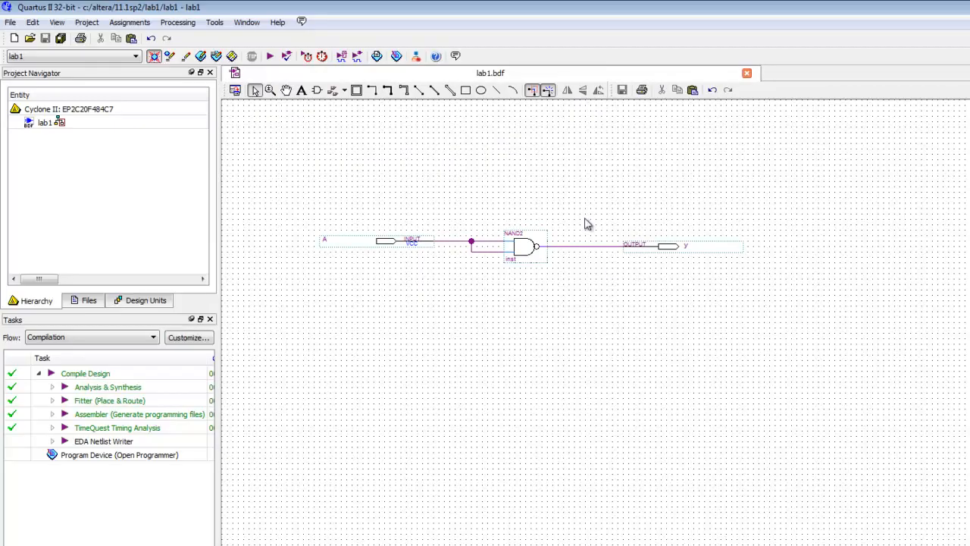
{"action": "mouse_move", "coordinate": [216, 56]}
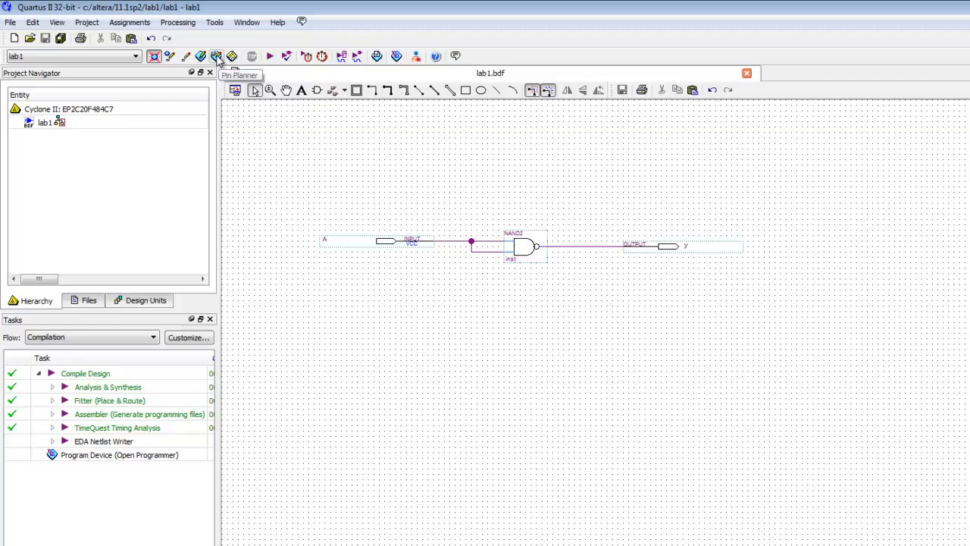
In Pin Planner, place input A at PIN_L22 and output y at PIN_R20
{"action": "left_click", "coordinate": [216, 56]}
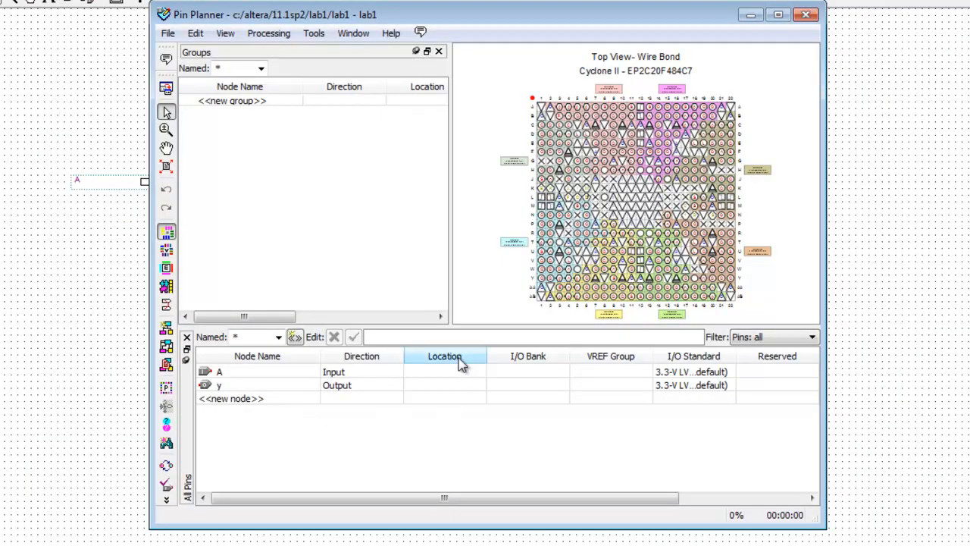
{"action": "mouse_move", "coordinate": [468, 362]}
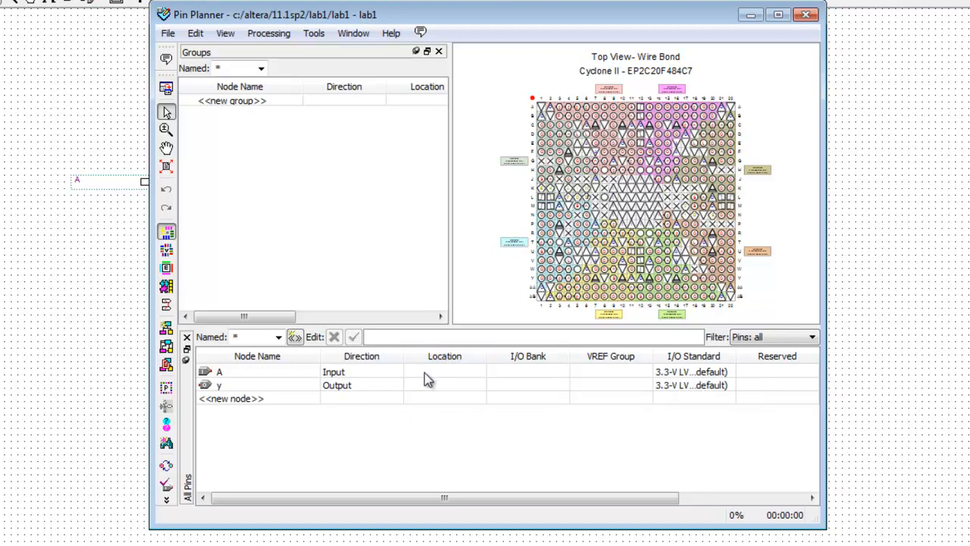
{"action": "left_click", "coordinate": [409, 371]}
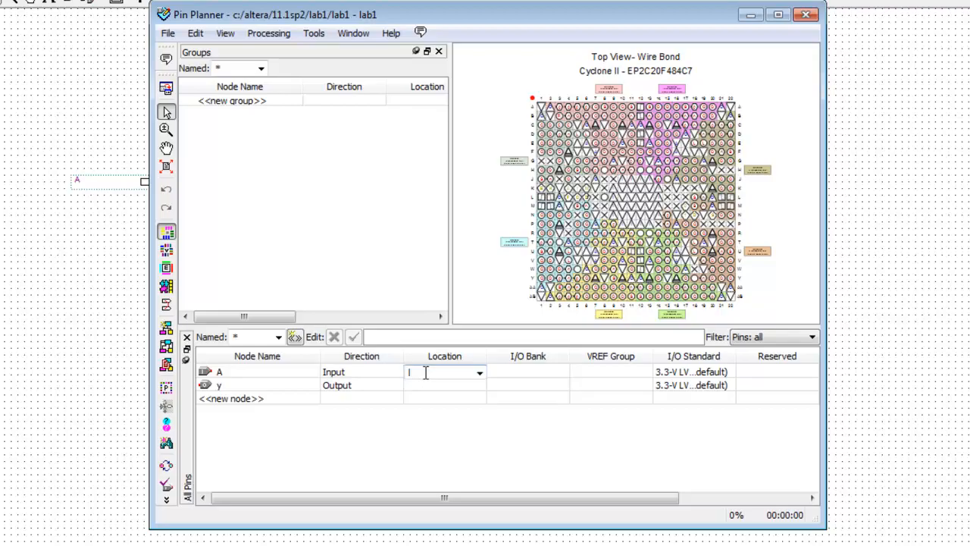
{"action": "type", "text": "PIN_L22"}
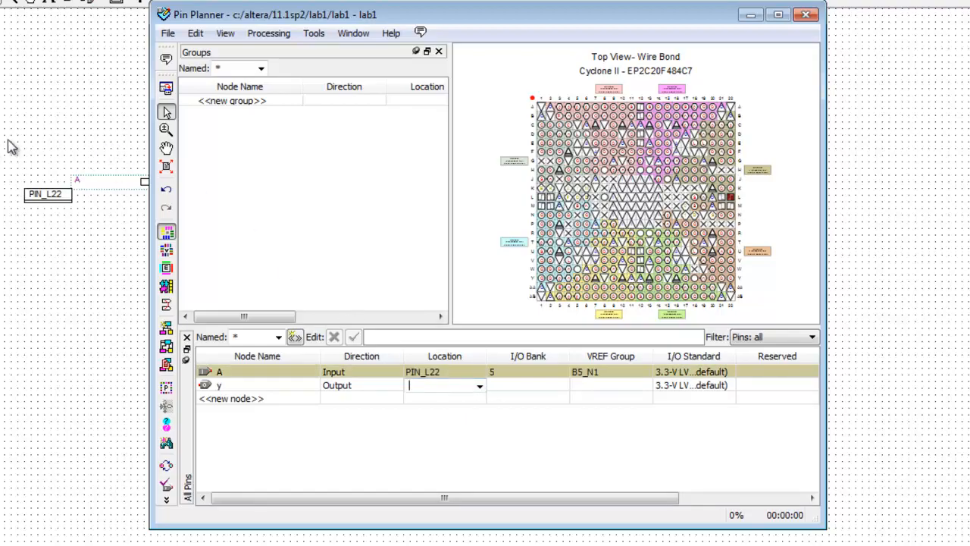
{"action": "mouse_move", "coordinate": [68, 263]}
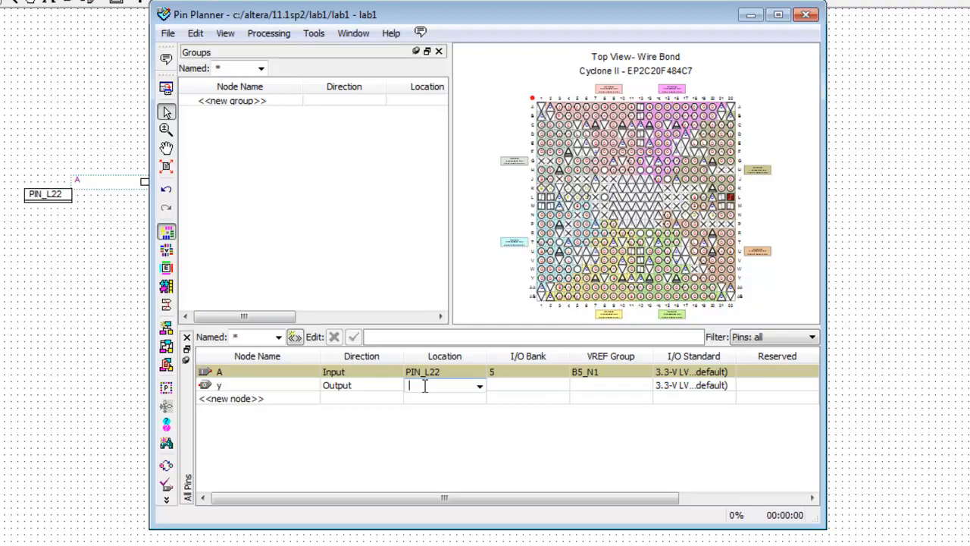
{"action": "type", "text": "PIN_r20"}
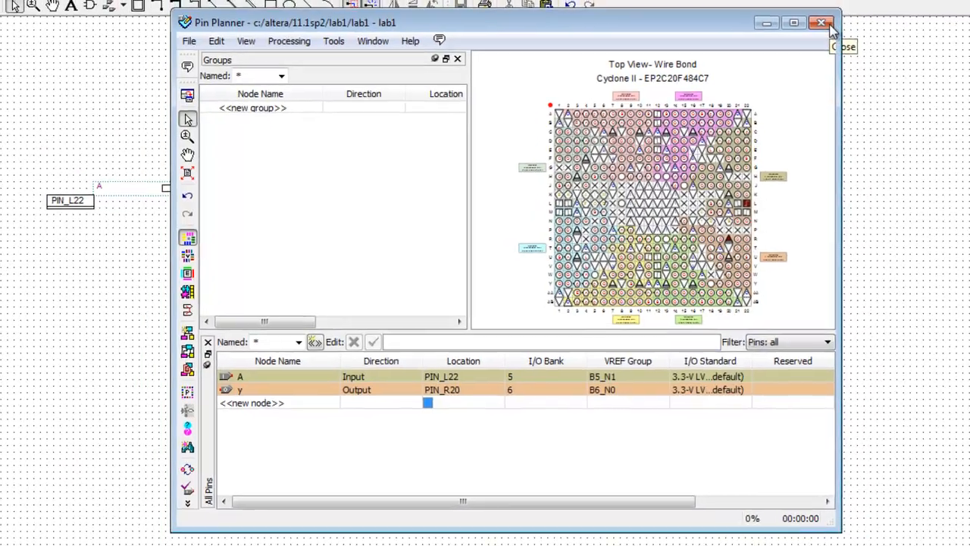
{"action": "left_click", "coordinate": [821, 22]}
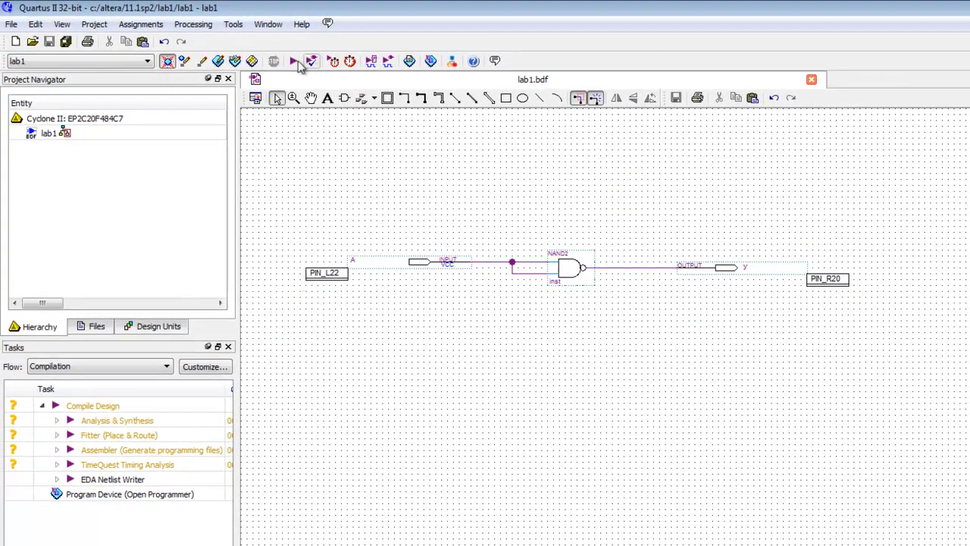
{"action": "mouse_move", "coordinate": [294, 62]}
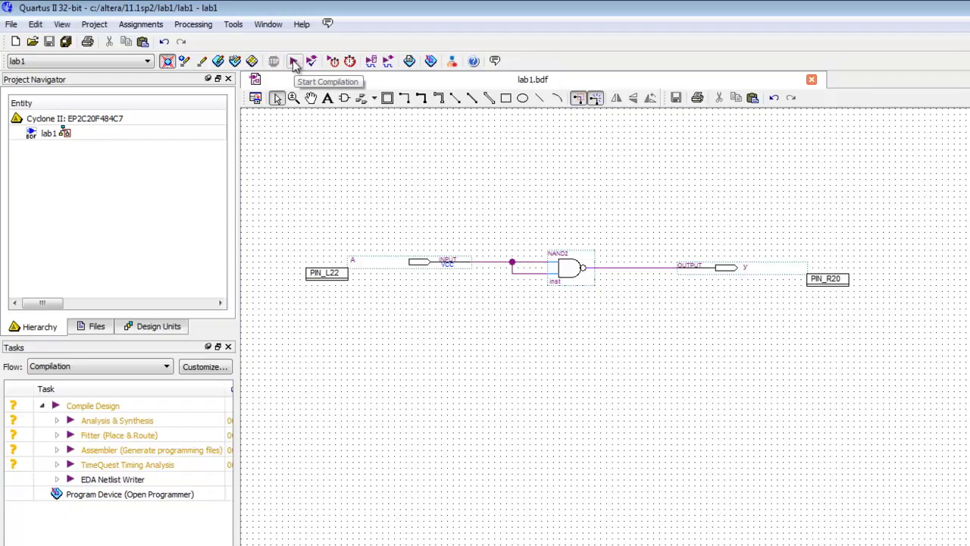
Recompile lab1 with the new pin assignments and acknowledge the success message
{"action": "left_click", "coordinate": [294, 61]}
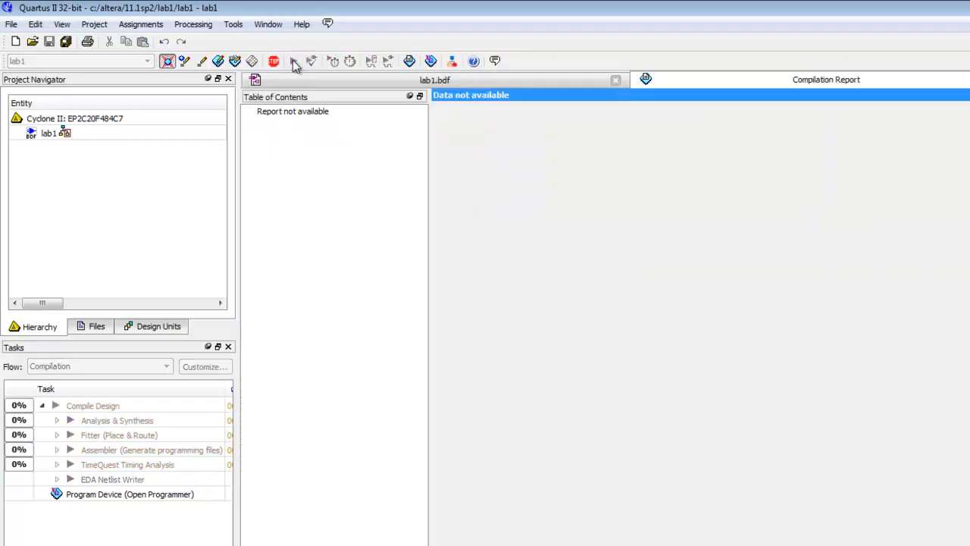
{"action": "left_click", "coordinate": [274, 61]}
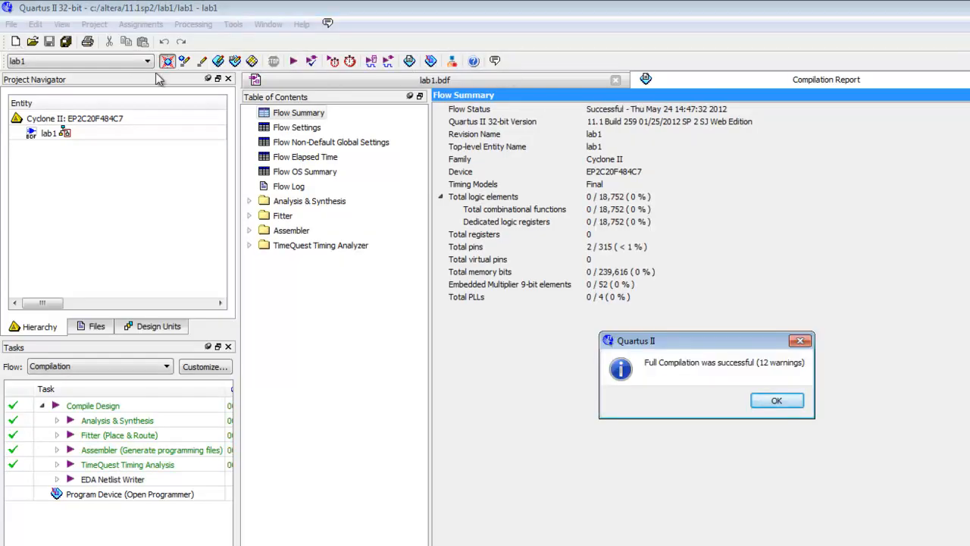
{"action": "mouse_move", "coordinate": [576, 212]}
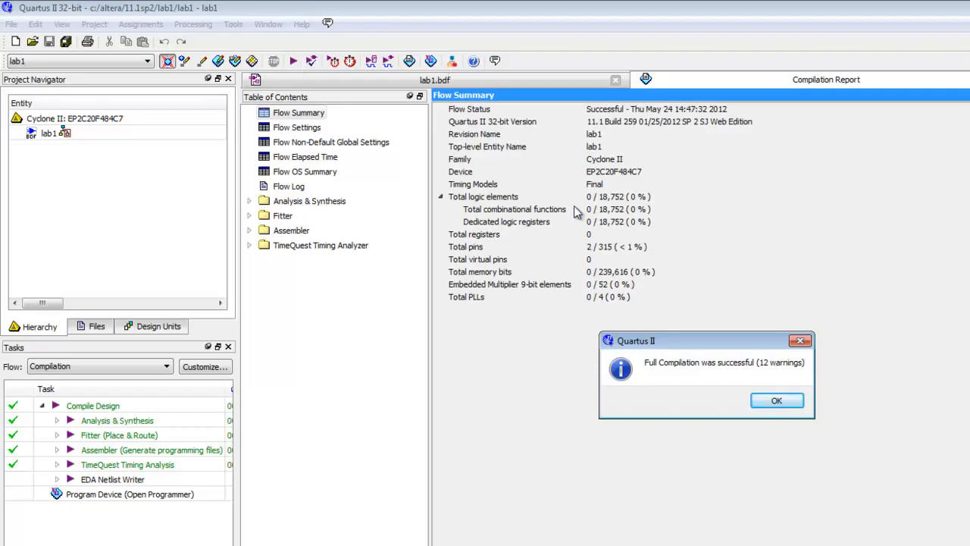
{"action": "left_click", "coordinate": [776, 400]}
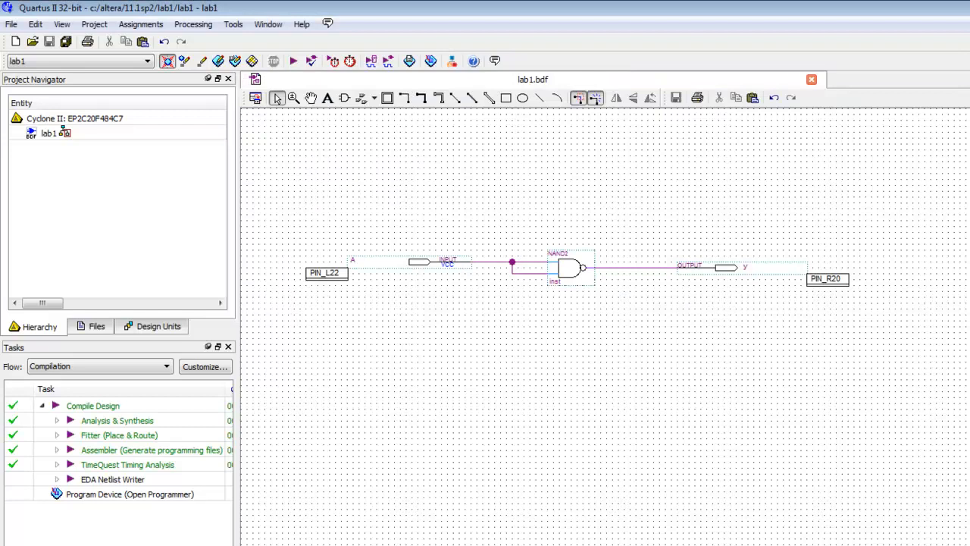
{"action": "mouse_move", "coordinate": [654, 384]}
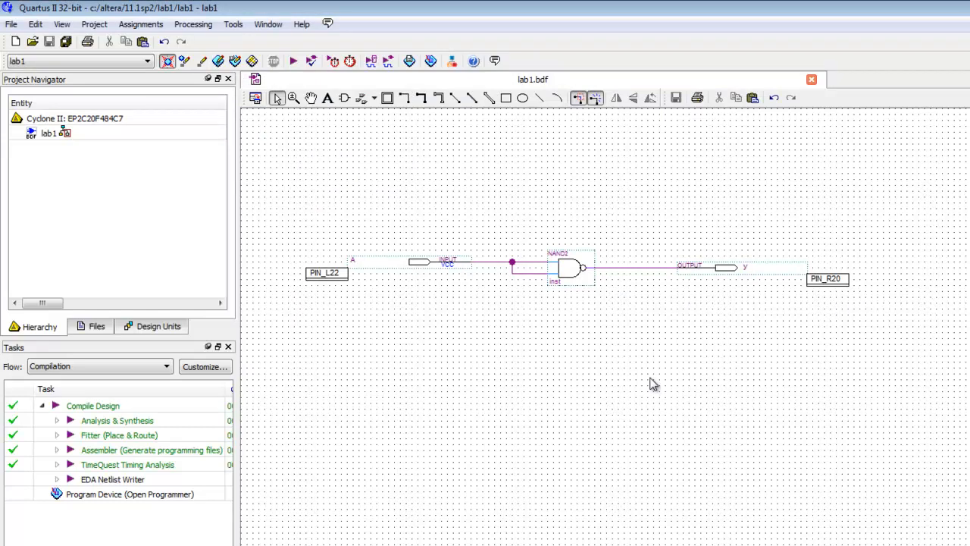
{"action": "mouse_move", "coordinate": [507, 134]}
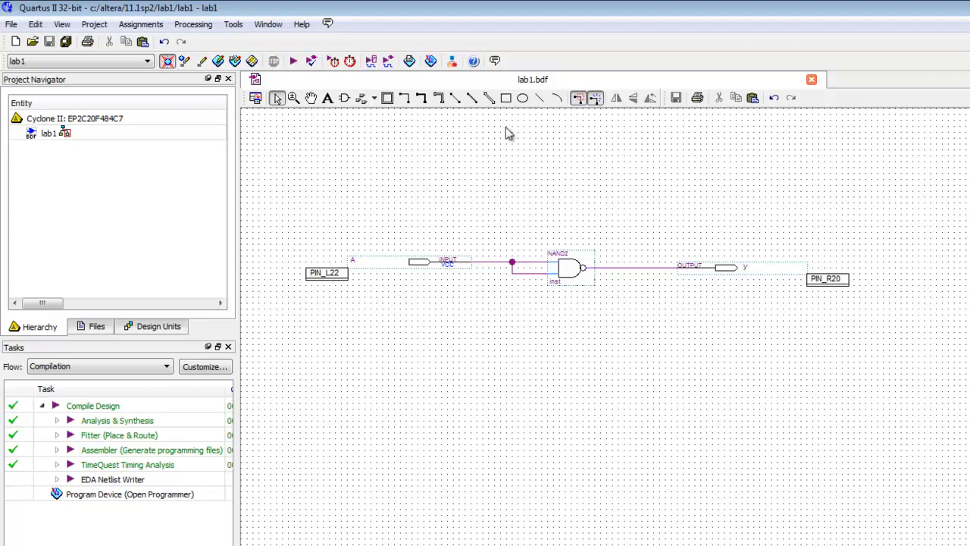
{"action": "mouse_move", "coordinate": [430, 62]}
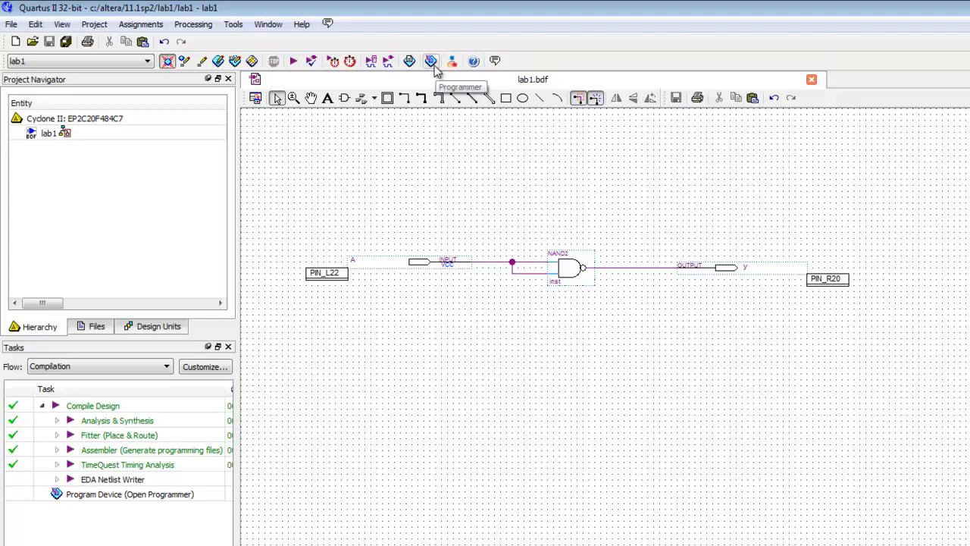
{"action": "mouse_move", "coordinate": [235, 38]}
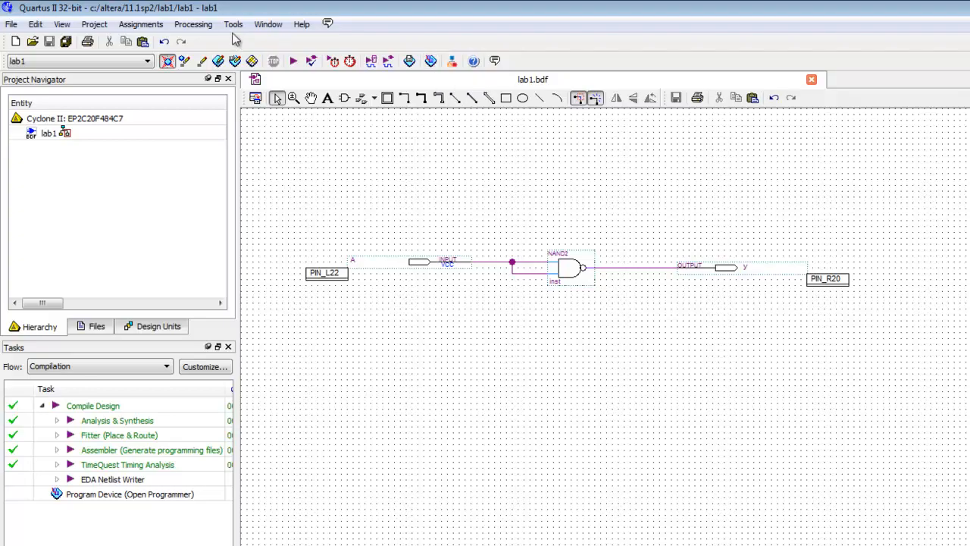
Open the Programmer with lab1.sof loaded for the EP2C20F484 via USB-Blaster
{"action": "left_click", "coordinate": [232, 23]}
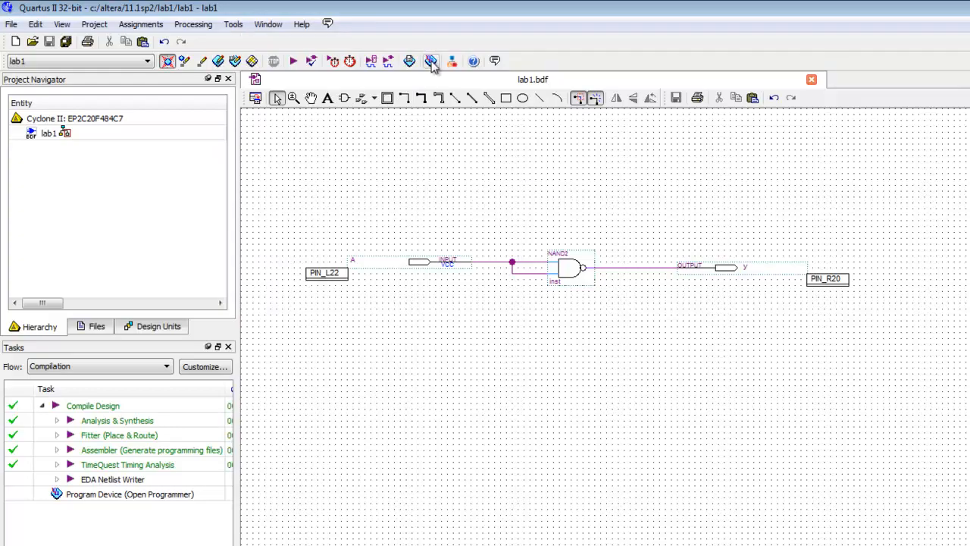
{"action": "left_click", "coordinate": [431, 62]}
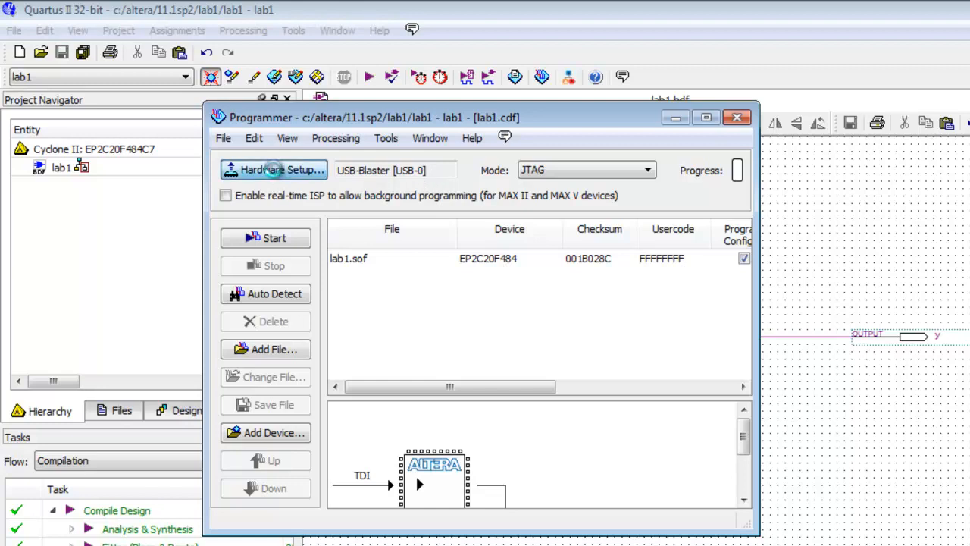
{"action": "left_click", "coordinate": [273, 169]}
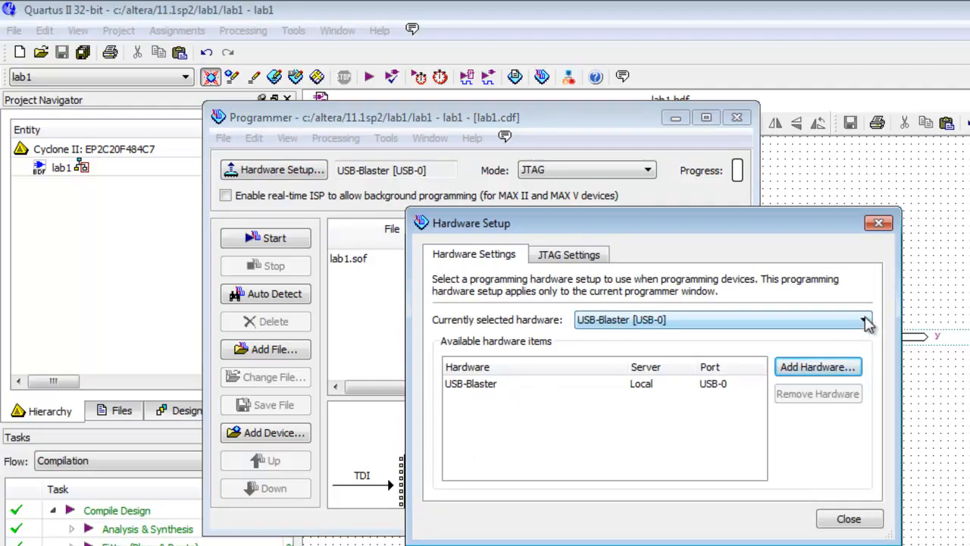
{"action": "left_click", "coordinate": [864, 319]}
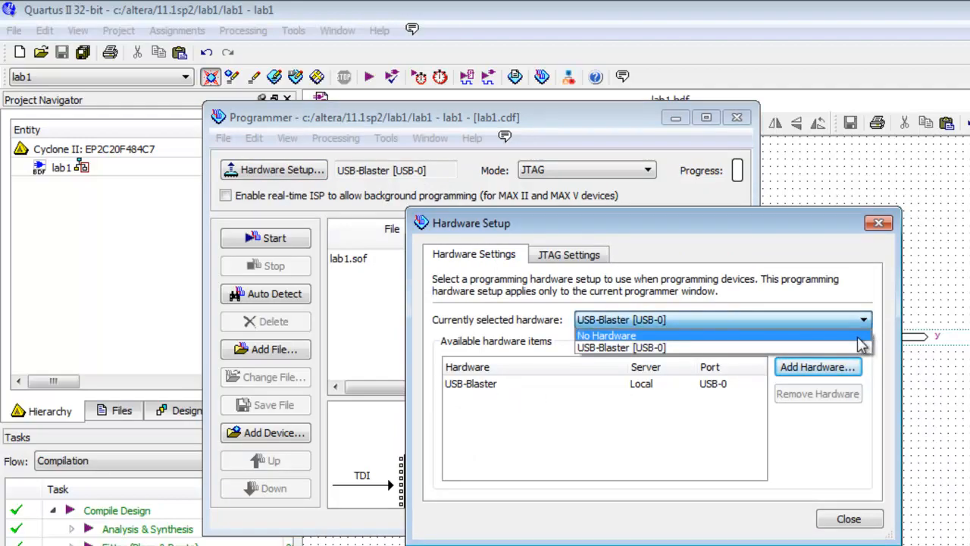
{"action": "left_click", "coordinate": [607, 335]}
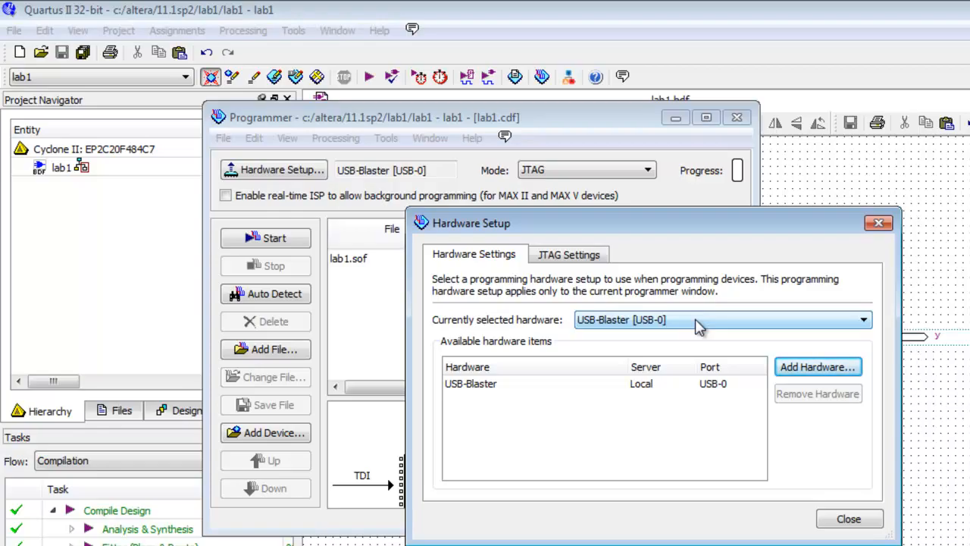
{"action": "left_click", "coordinate": [849, 518]}
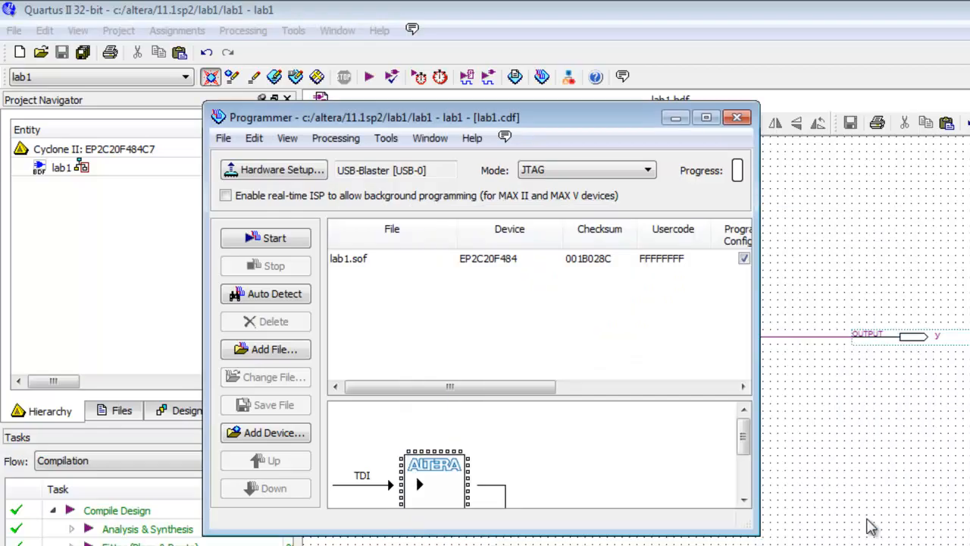
{"action": "left_click", "coordinate": [371, 259]}
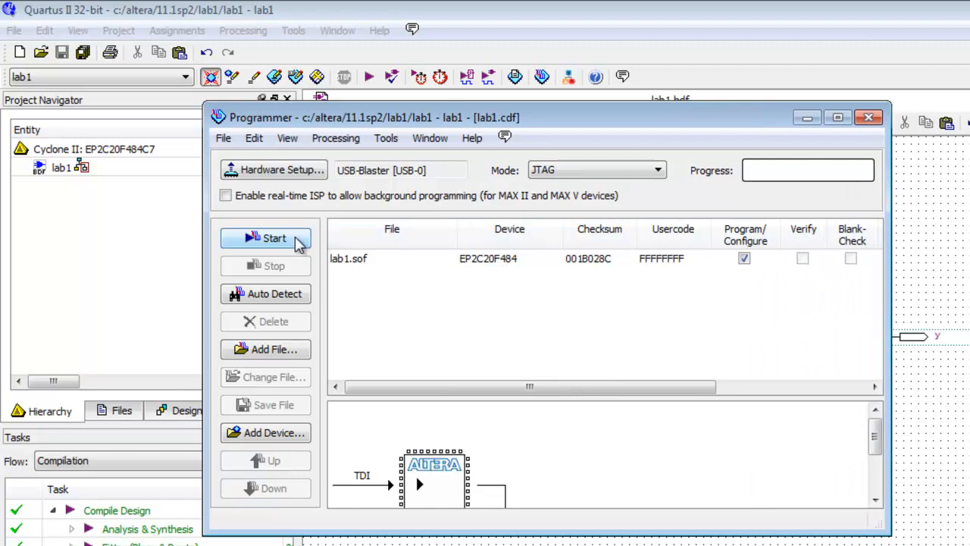
Program lab1.sof onto the EP2C20F484 to 100% success and close the Programmer
{"action": "left_click", "coordinate": [265, 238]}
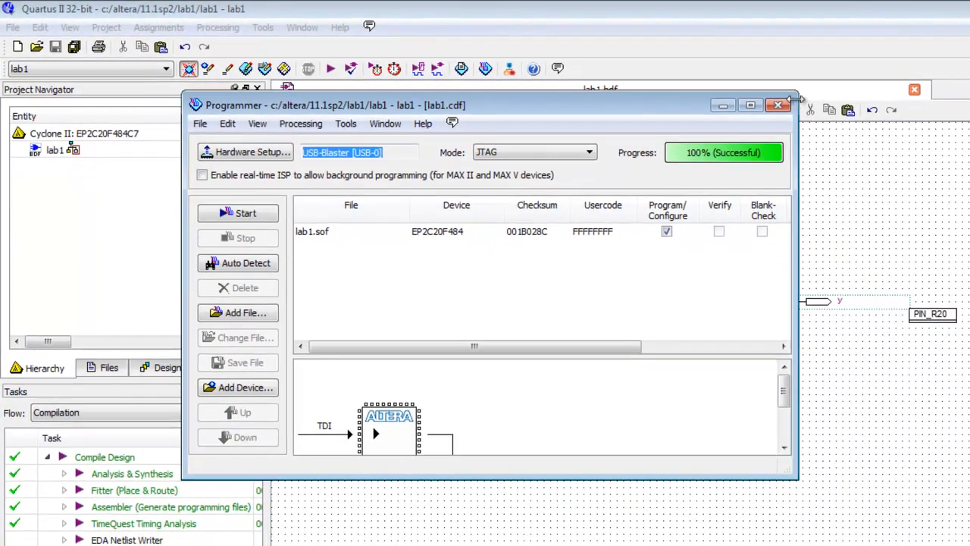
{"action": "left_click", "coordinate": [778, 105]}
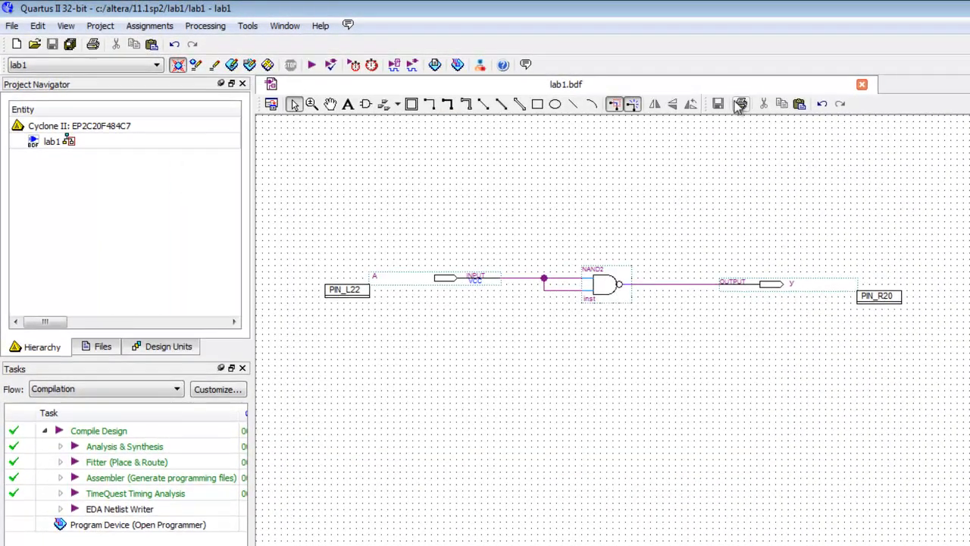
{"action": "mouse_move", "coordinate": [687, 380]}
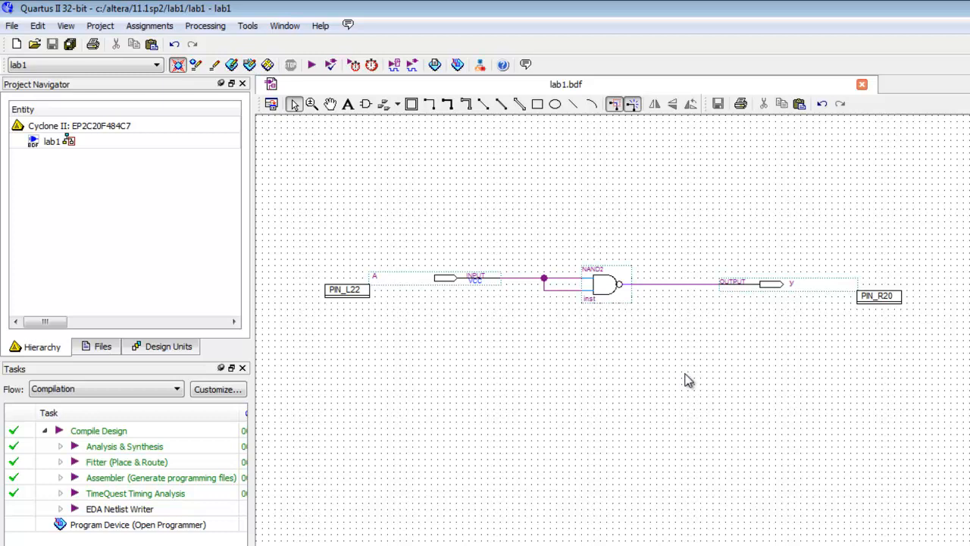
{"action": "mouse_move", "coordinate": [682, 390]}
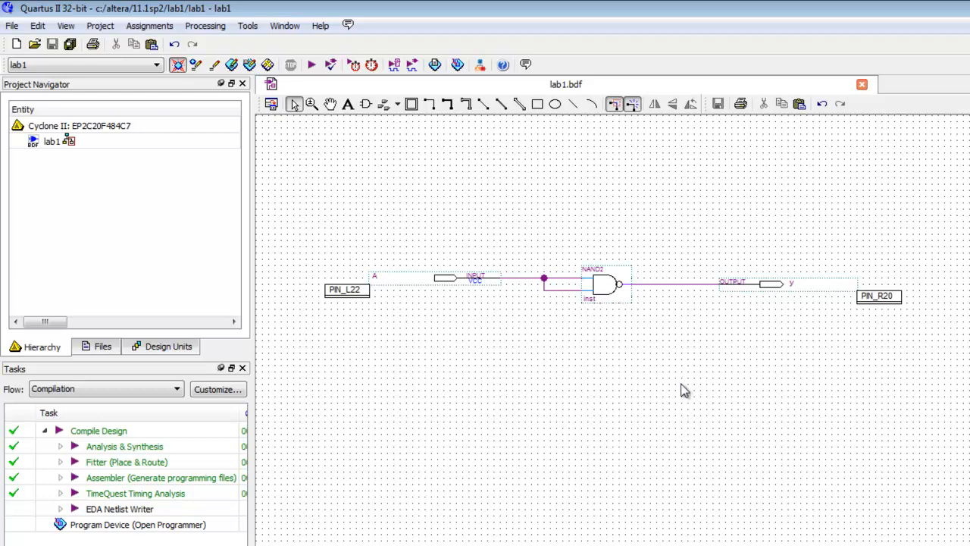